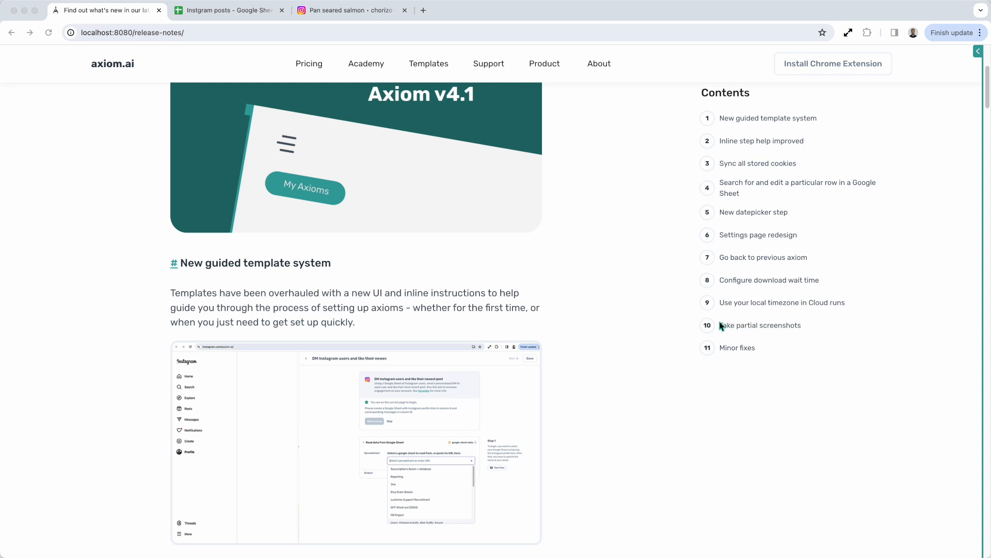
mouse_move(957, 67)
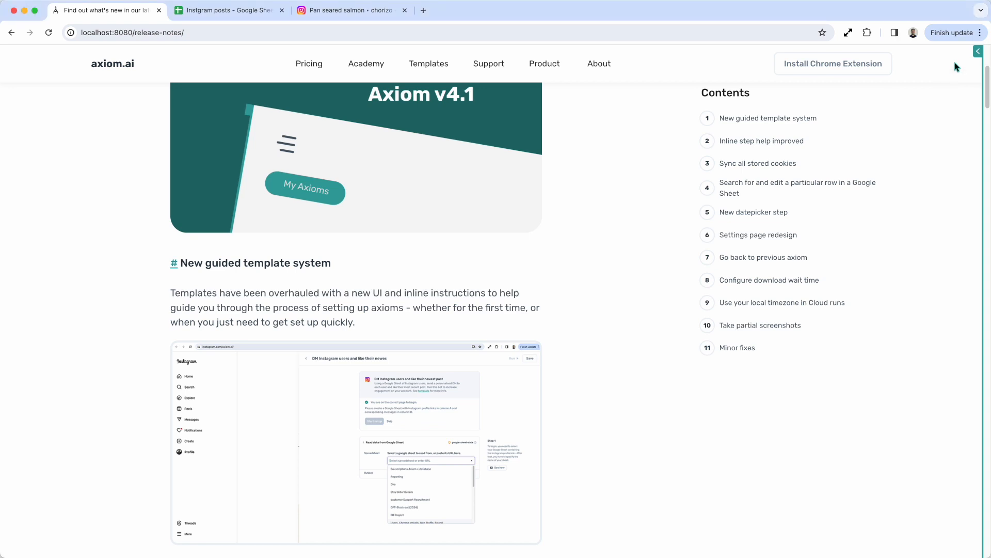
Step: Show the automation template gallery and browse down to the Social Media templates
left_click(427, 63)
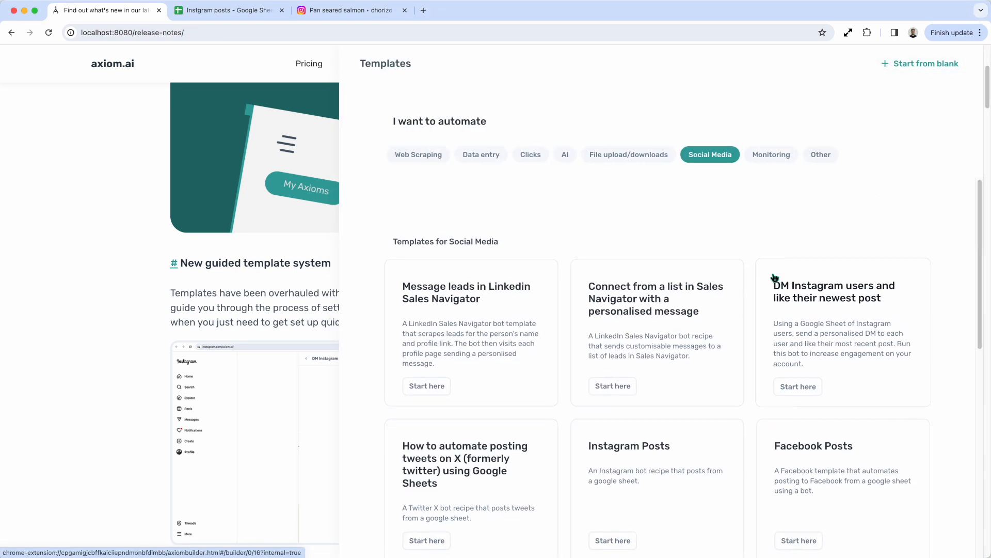
scroll("down", 3)
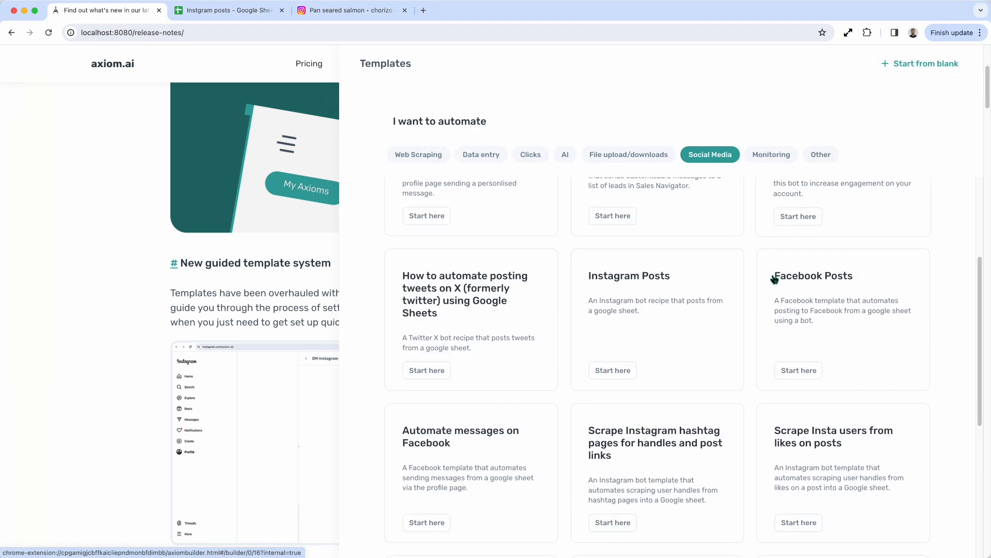
scroll("down", 3)
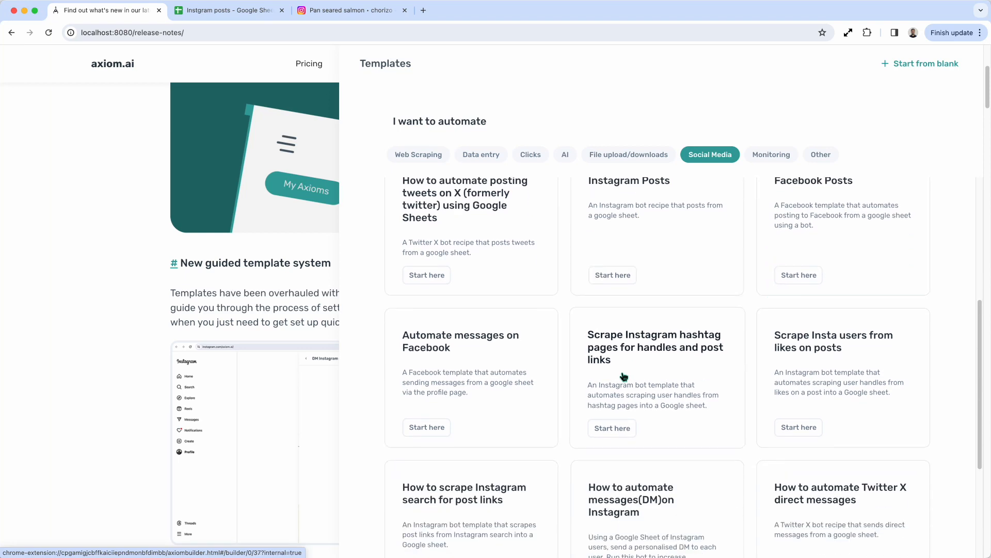
mouse_move(667, 361)
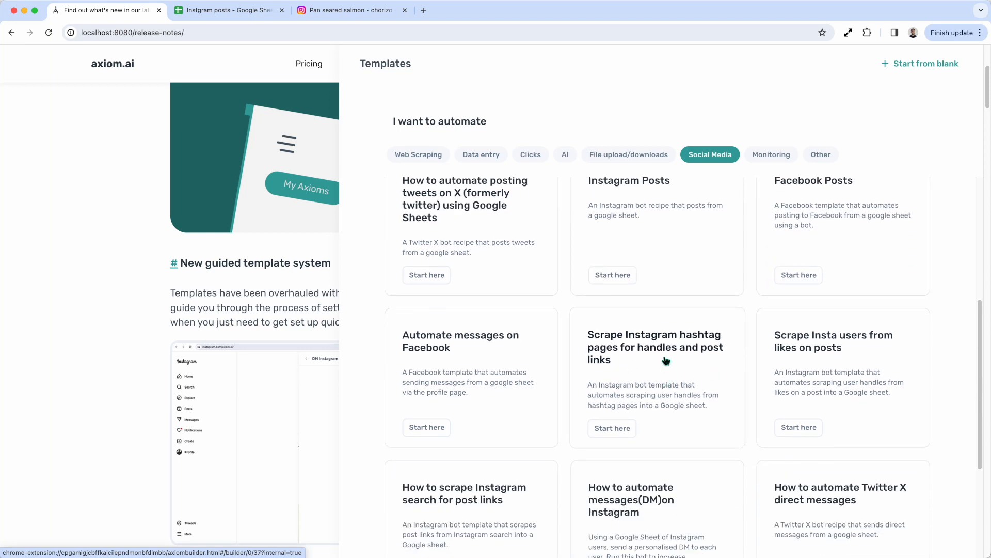
Step: Start the 'Scrape Instagram hashtag pages' template and bring up its #lakes hashtag page
left_click(611, 427)
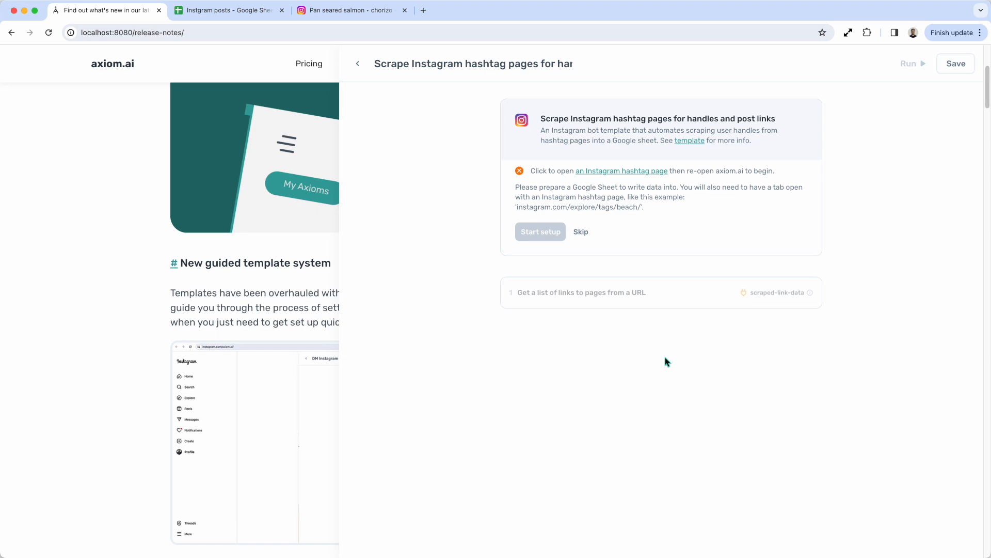
mouse_move(621, 171)
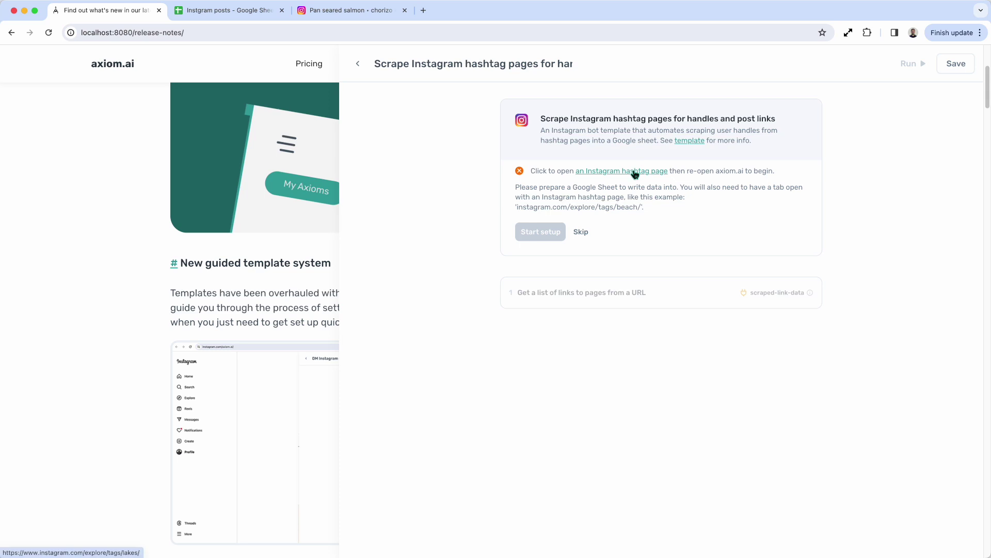
left_click(622, 170)
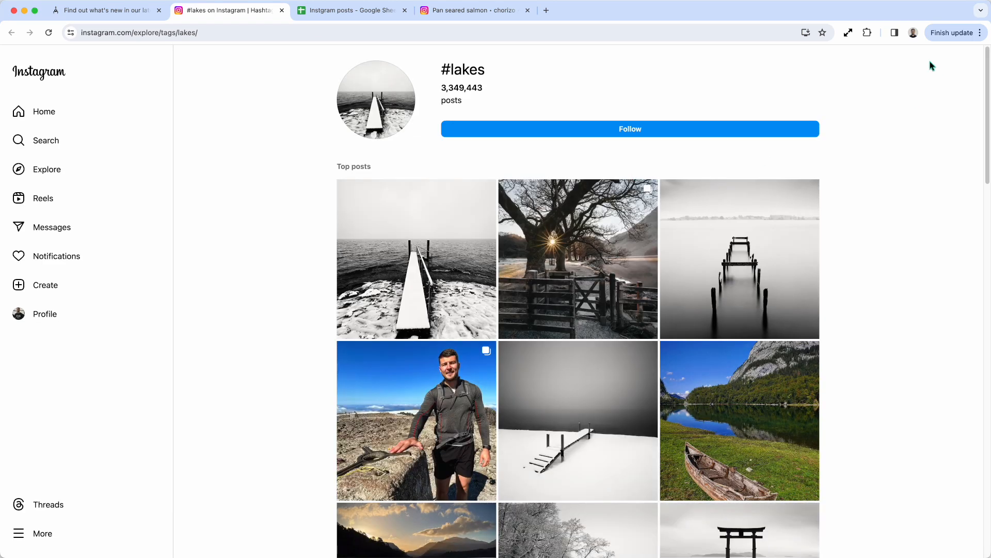
mouse_move(866, 32)
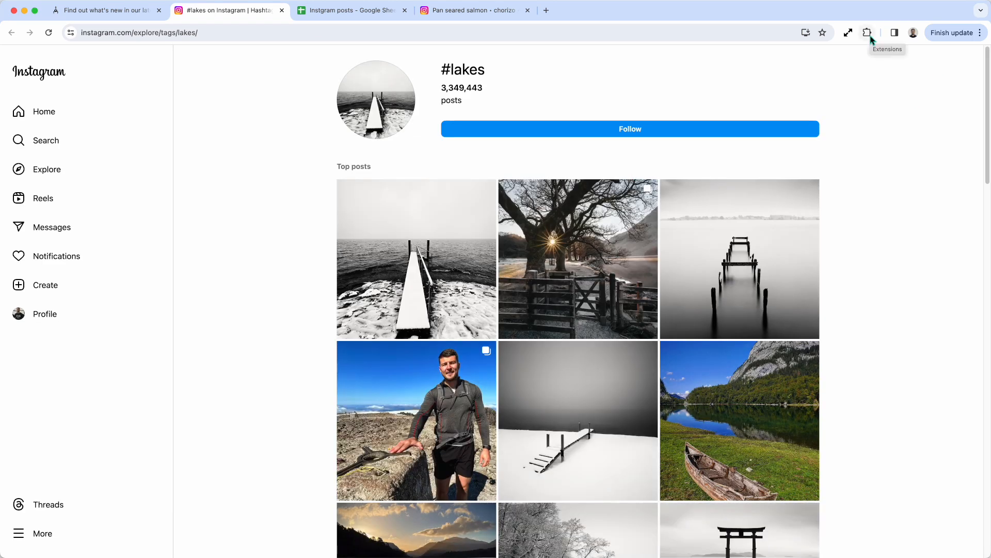
mouse_move(758, 115)
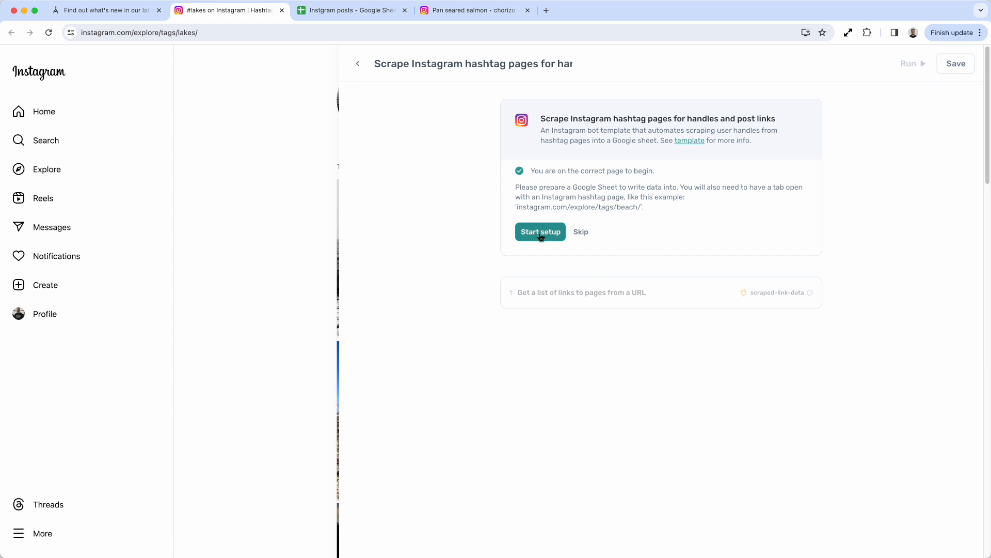
Step: Fill the starting URL with the current #lakes hashtag page address and continue setup
left_click(540, 232)
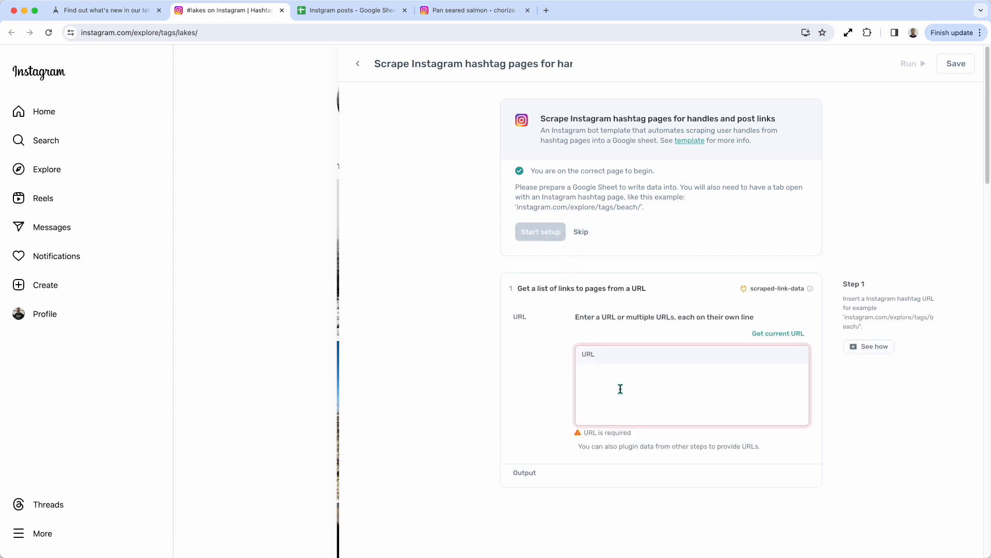
mouse_move(753, 368)
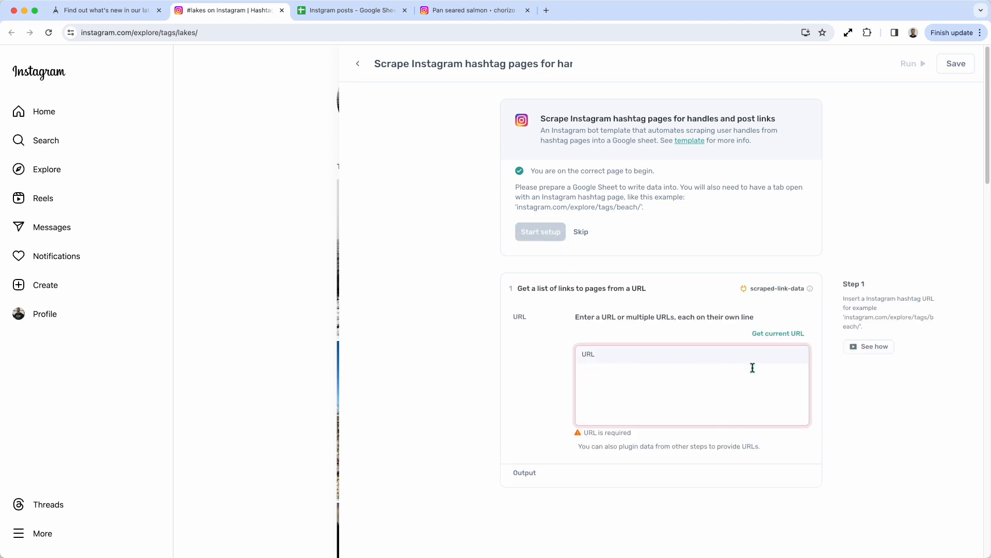
mouse_move(675, 303)
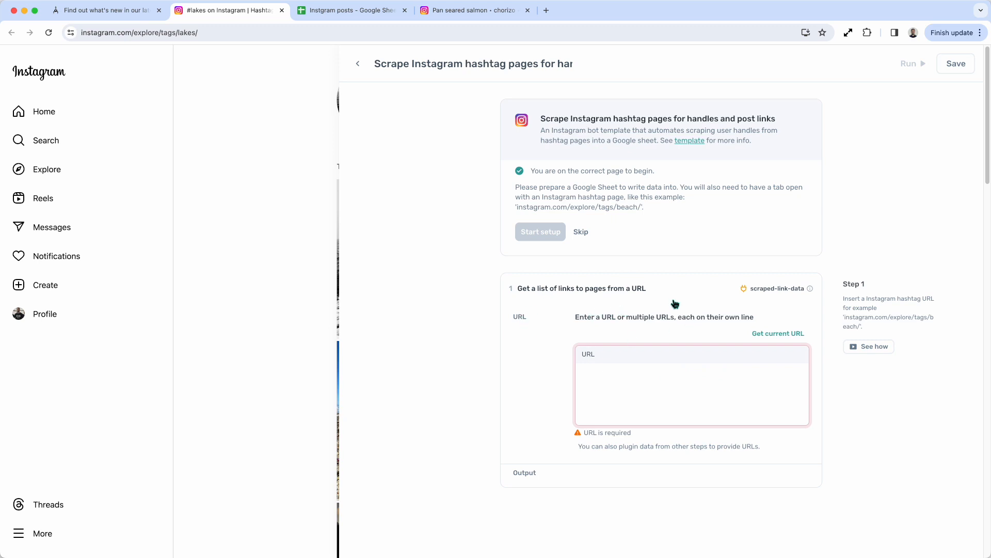
left_click(692, 384)
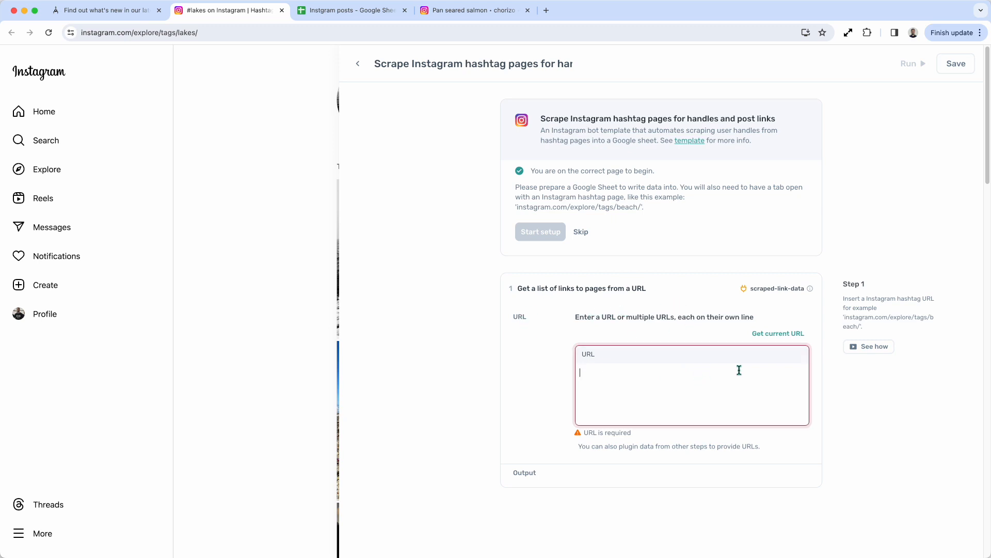
mouse_move(778, 333)
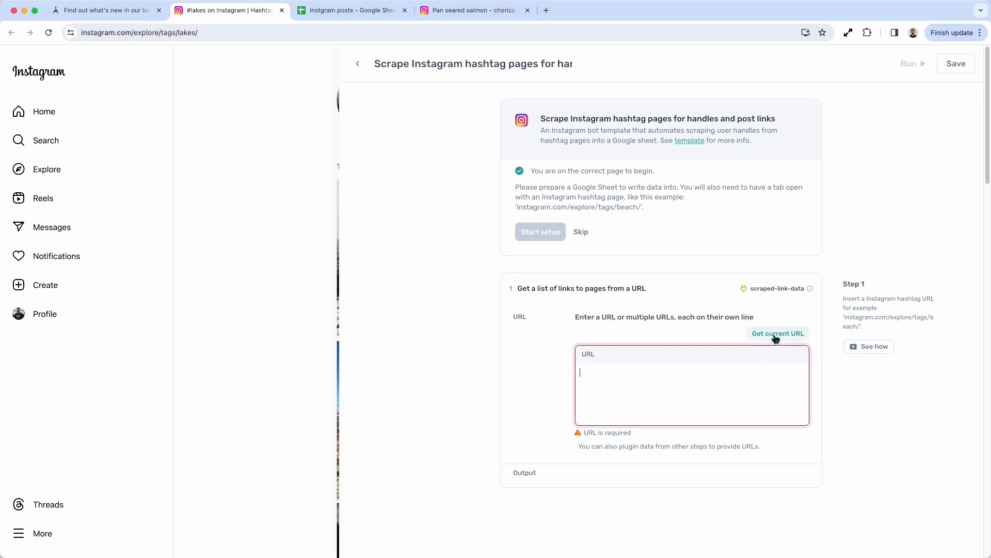
left_click(778, 333)
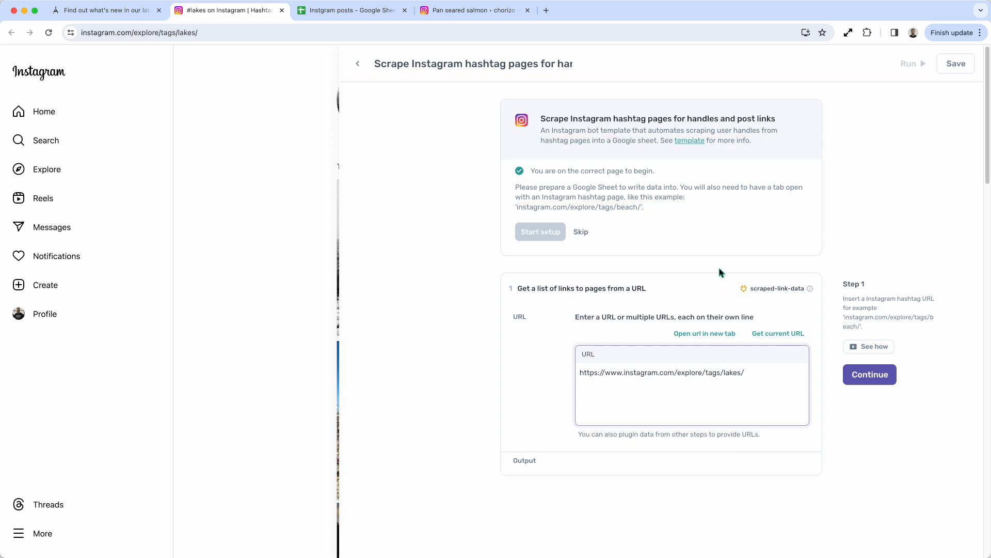
mouse_move(870, 374)
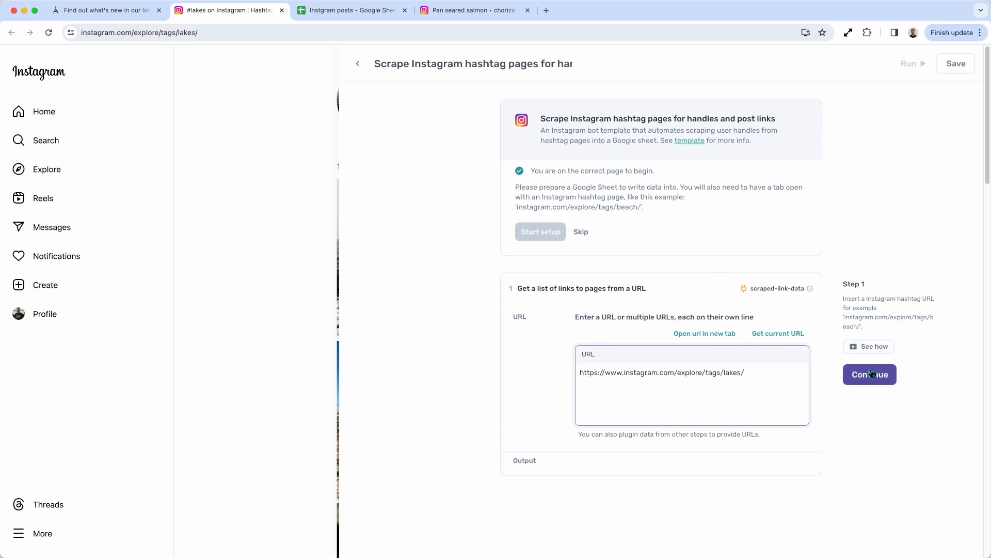
left_click(869, 346)
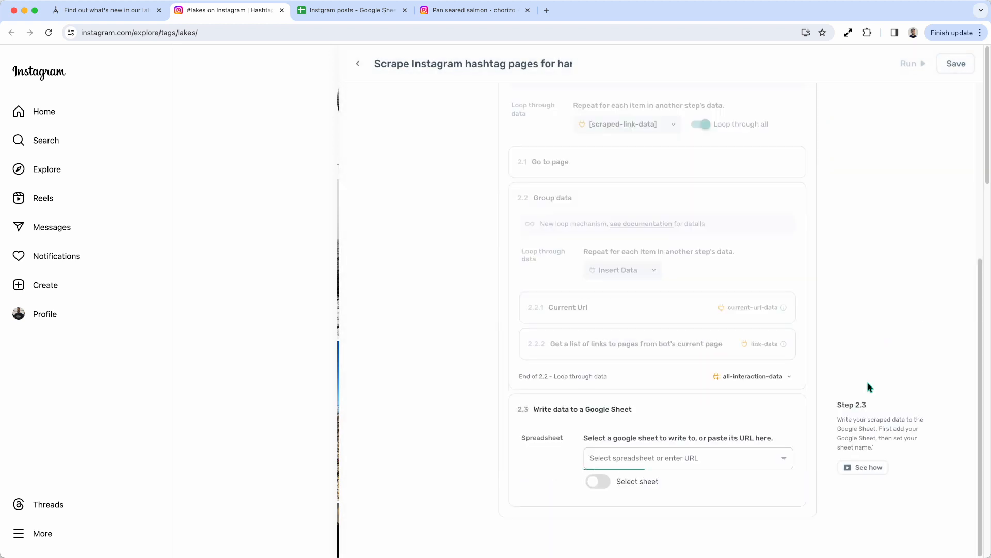
mouse_move(514, 368)
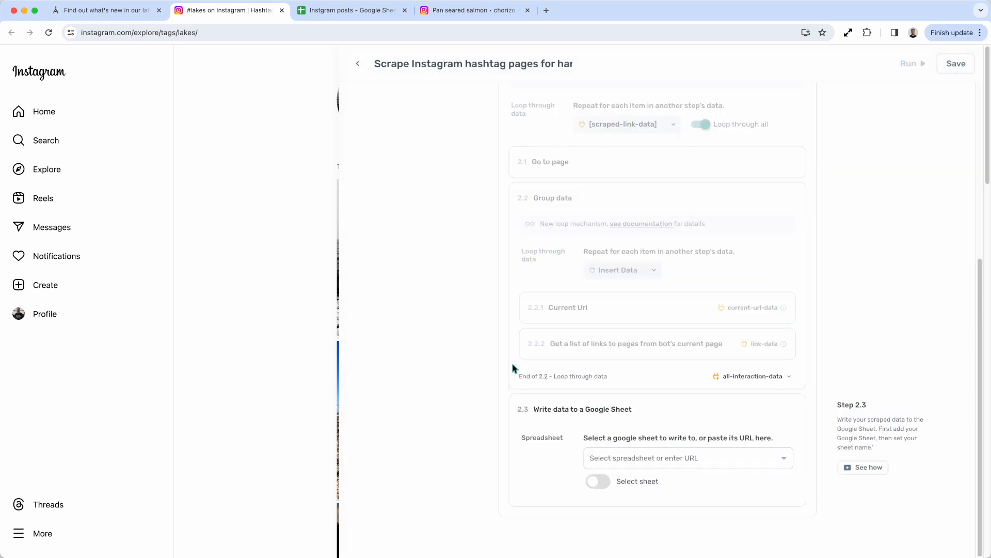
Step: Choose the 'Instgram posts' spreadsheet as the write target and complete the setup
left_click(683, 457)
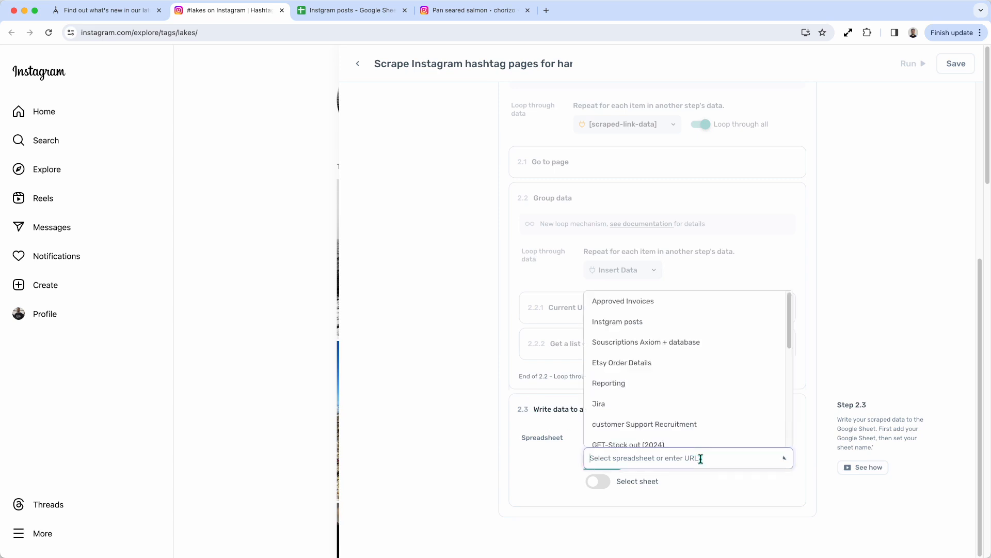
left_click(617, 321)
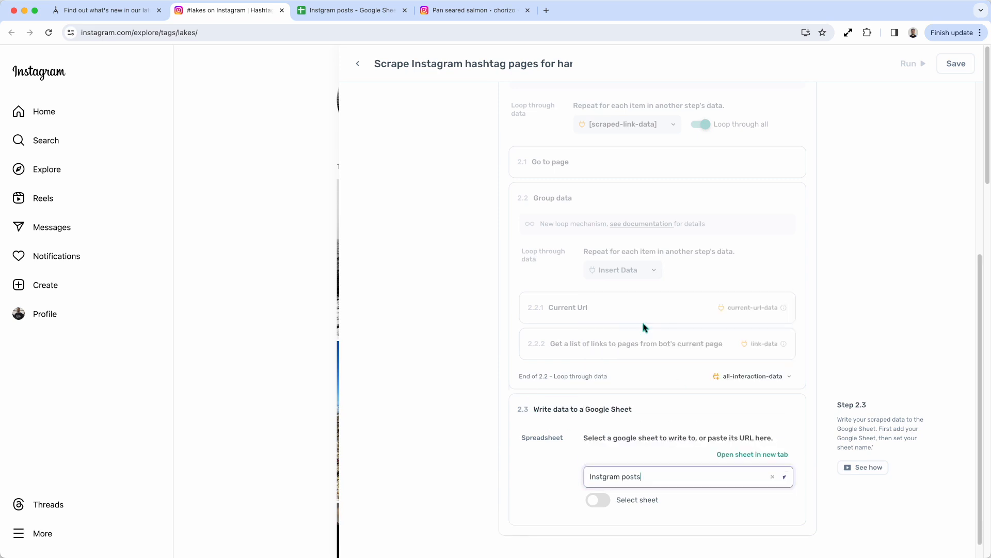
scroll("down", 3)
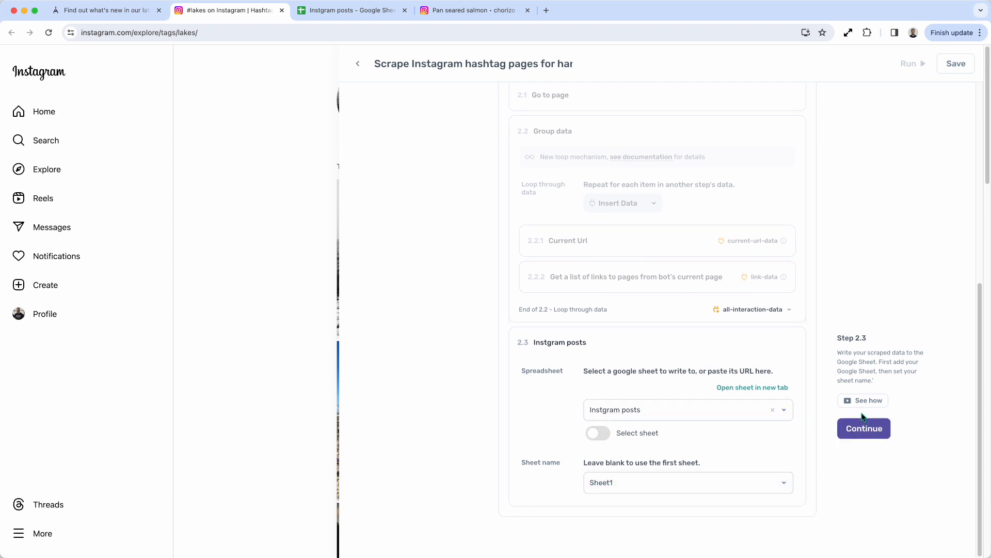
left_click(863, 428)
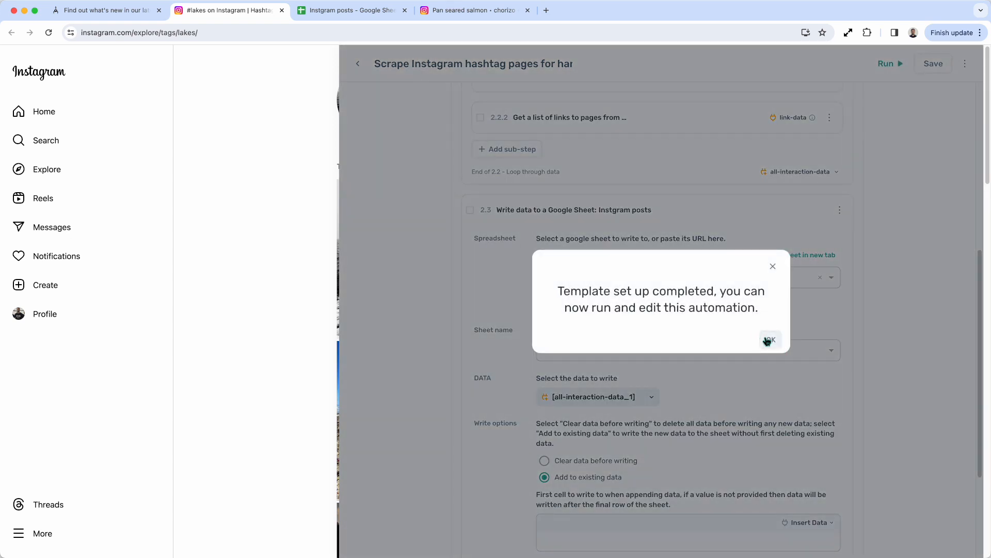
Step: Dismiss the setup-complete message and close the builder to return to the release notes
left_click(770, 340)
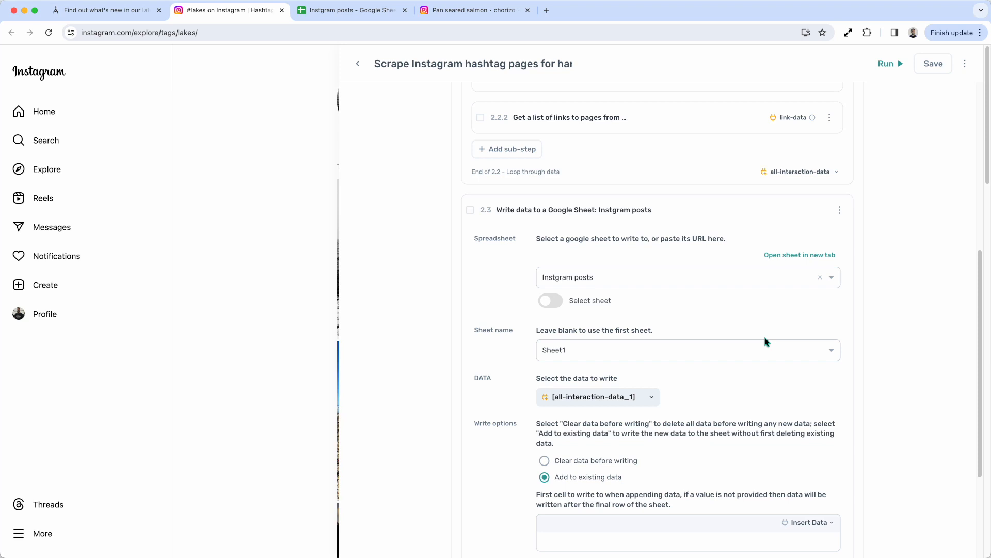
left_click(101, 10)
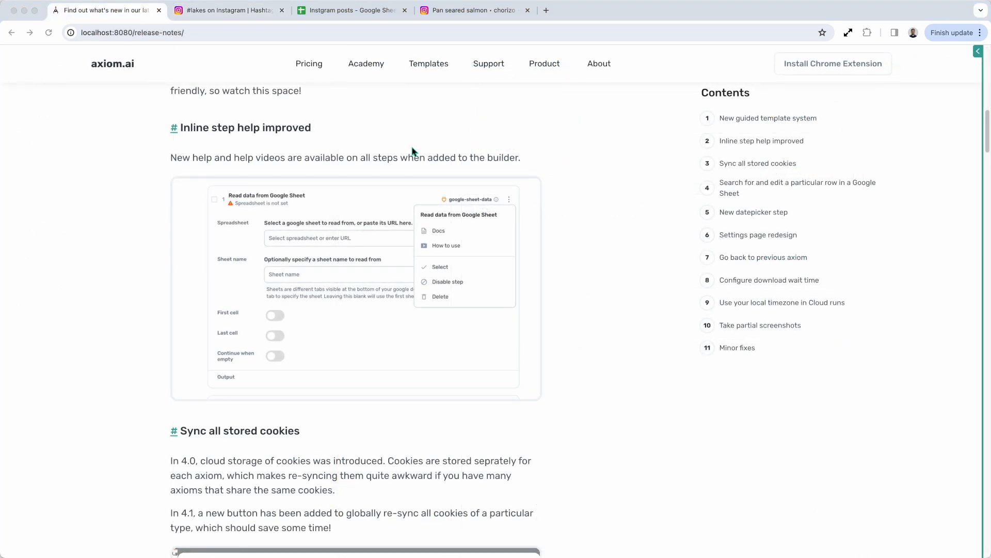
mouse_move(545, 359)
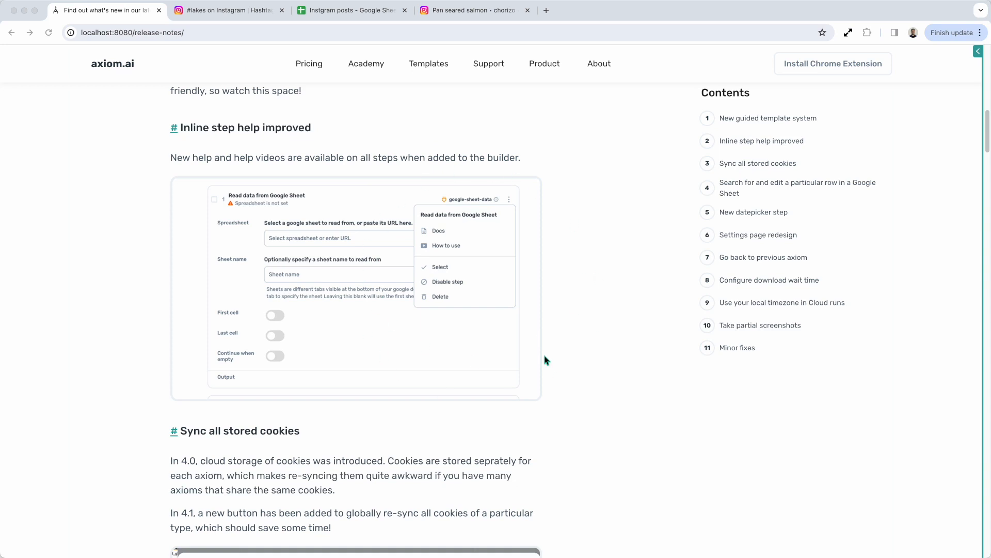
mouse_move(531, 173)
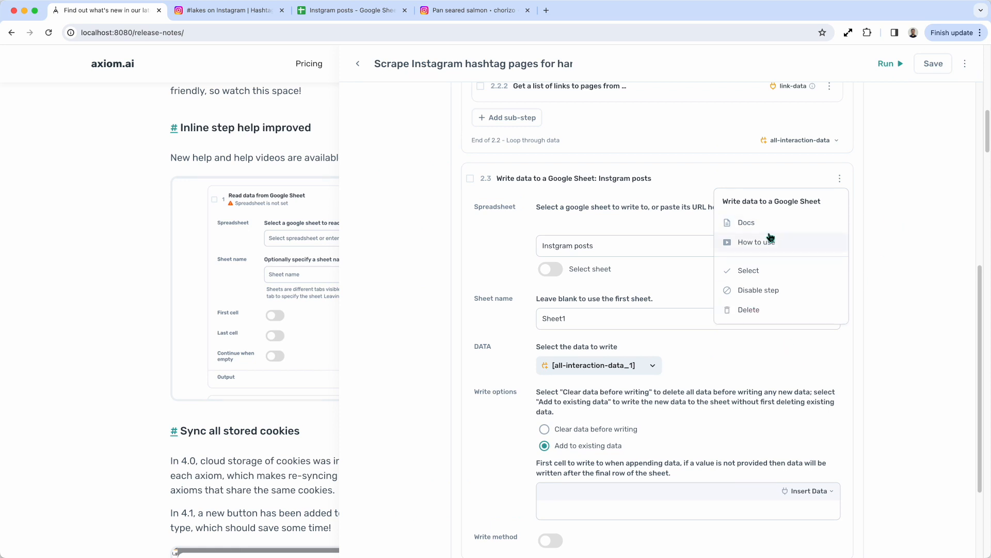
mouse_move(895, 232)
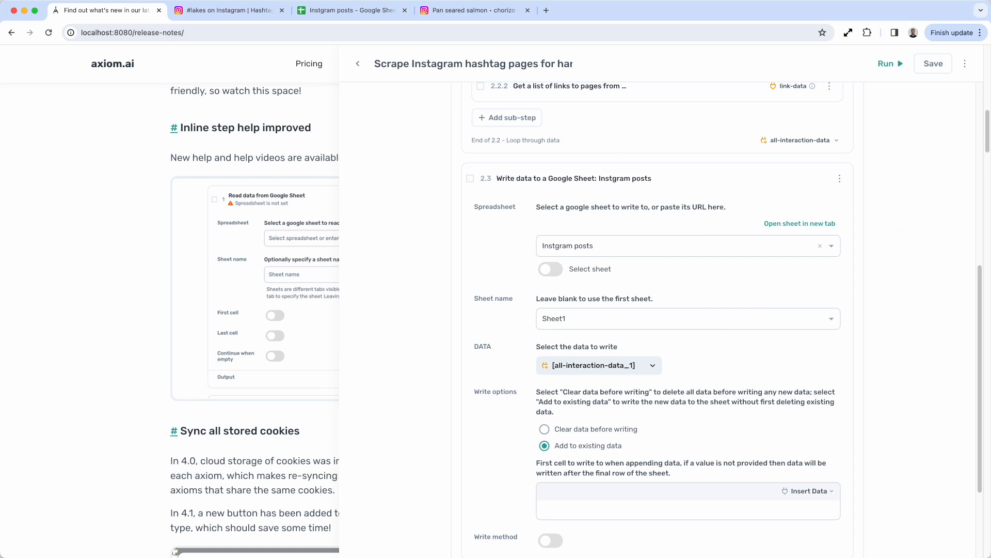
mouse_move(348, 109)
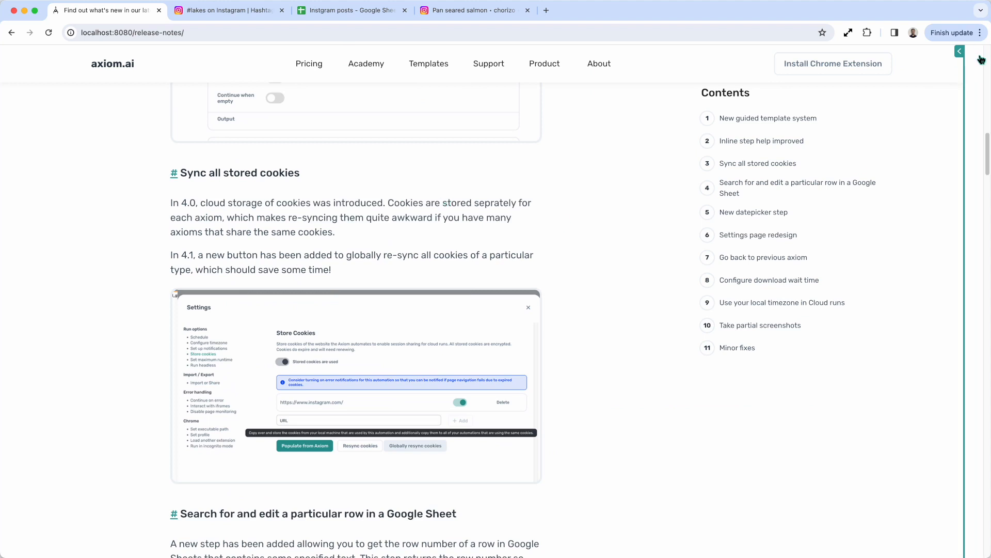
Step: In the axiom's Store Cookies settings, switch on 'Stored cookies are used' for instagram.com
left_click(959, 52)
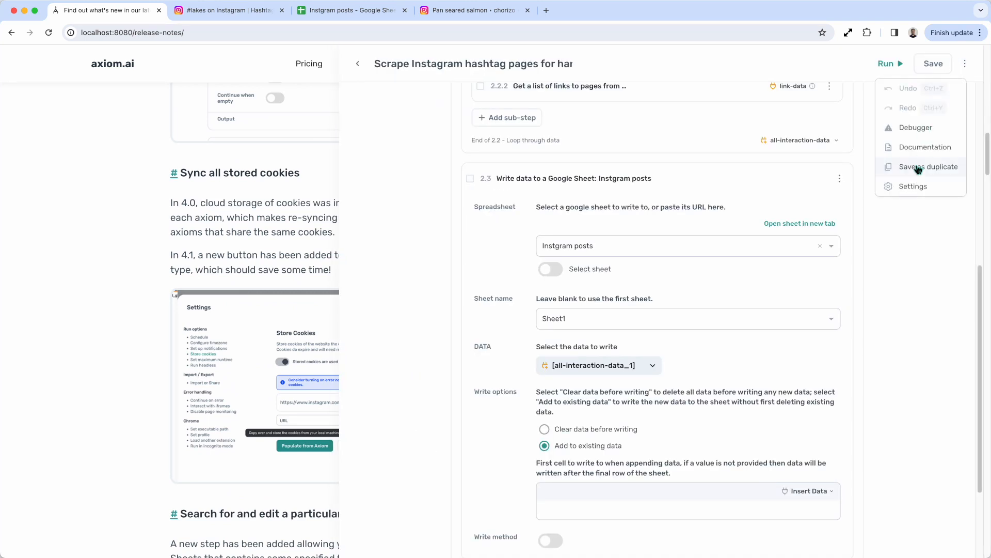
left_click(913, 186)
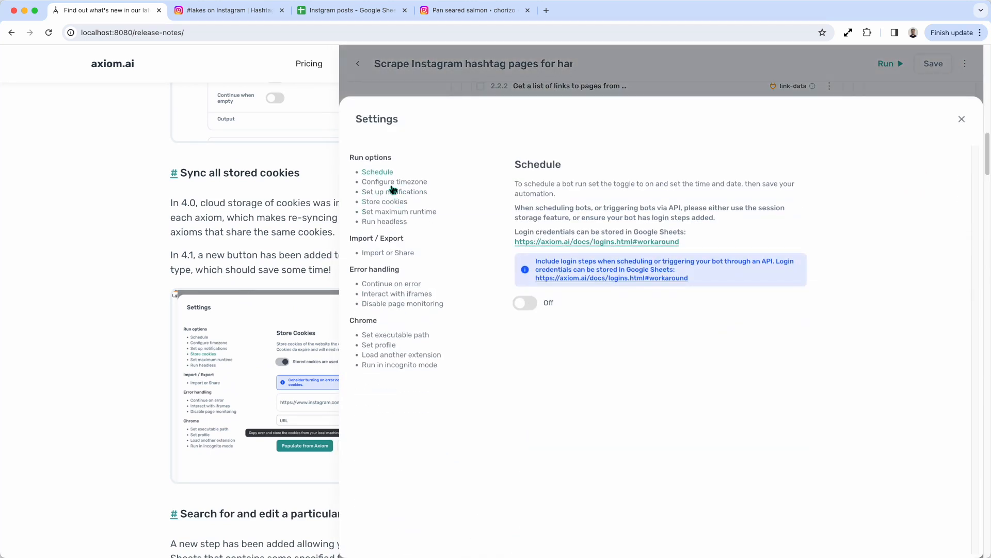
left_click(384, 201)
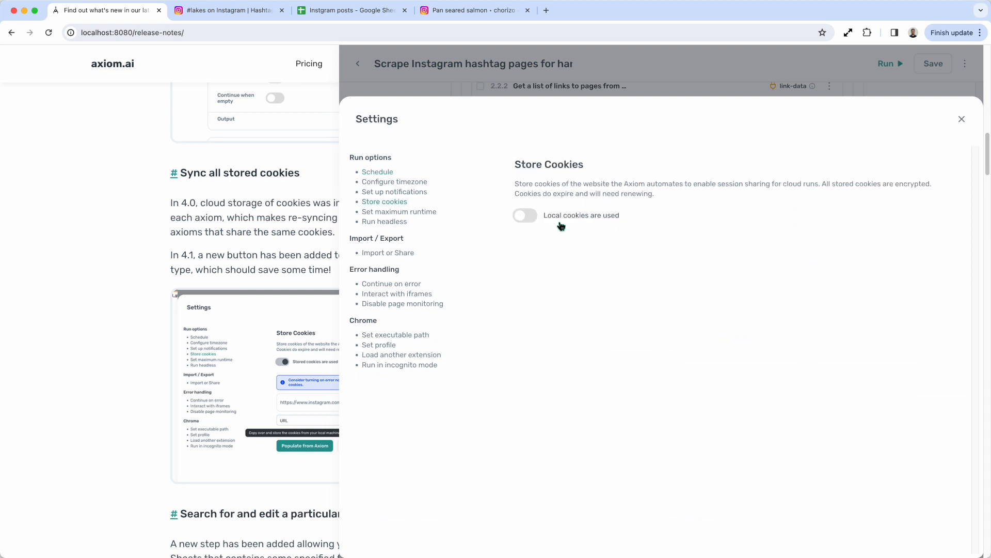
left_click(525, 215)
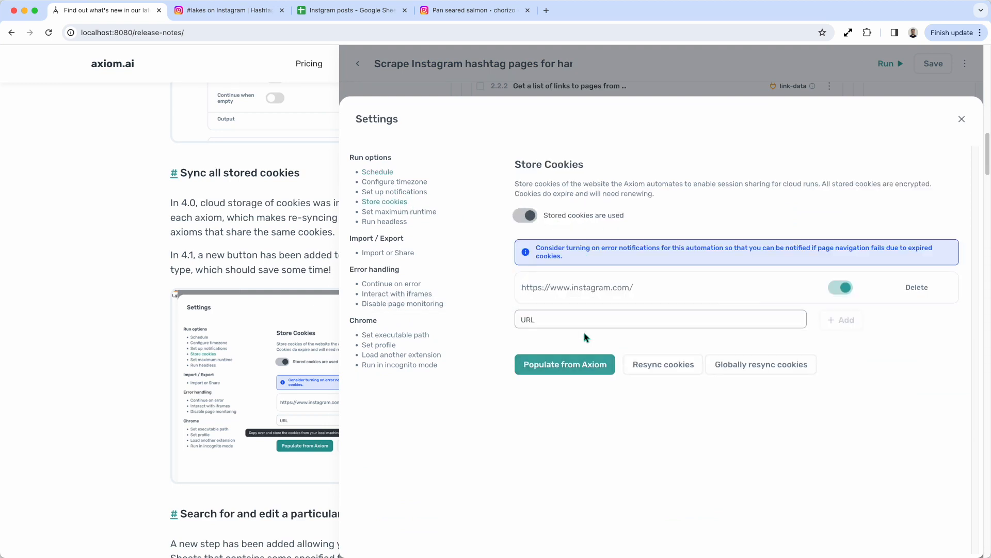
mouse_move(599, 389)
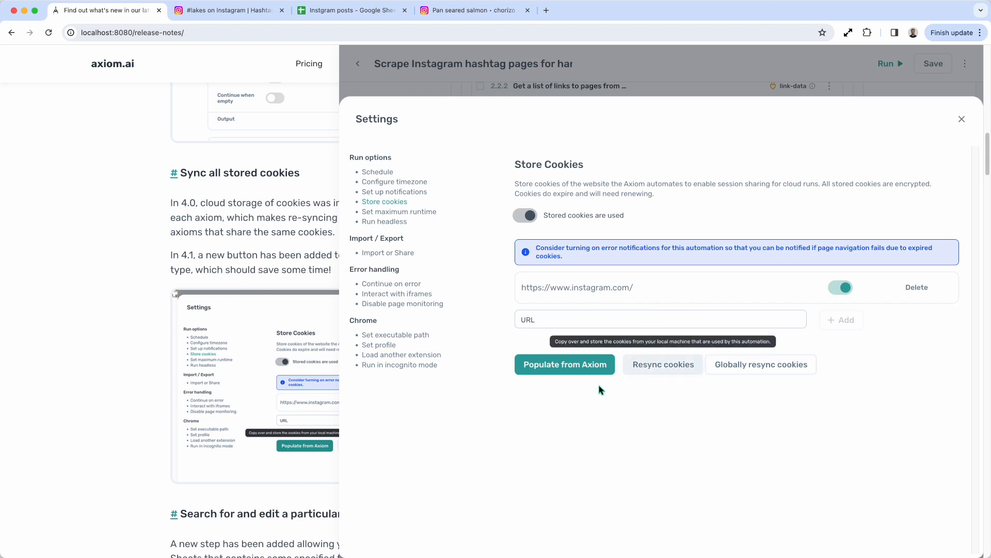
mouse_move(663, 375)
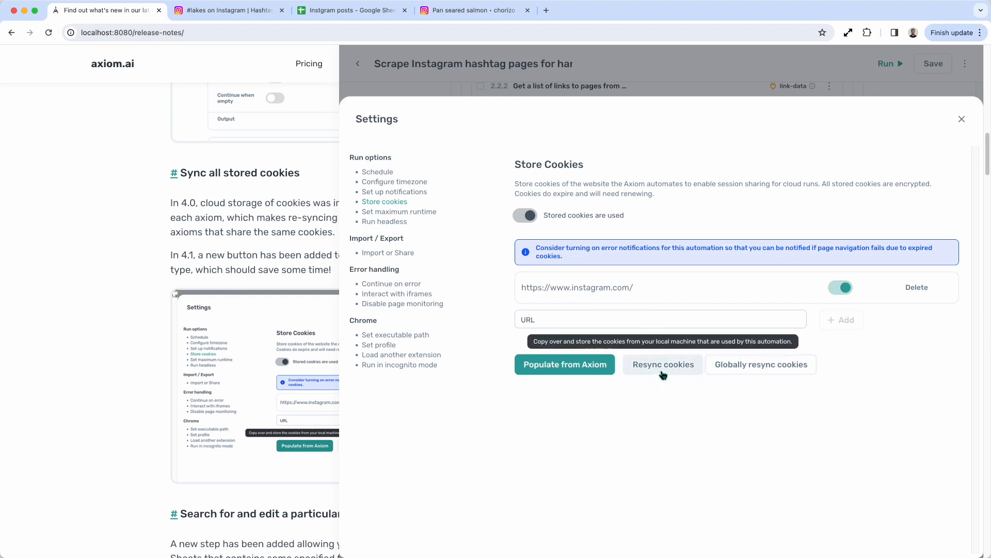
mouse_move(670, 374)
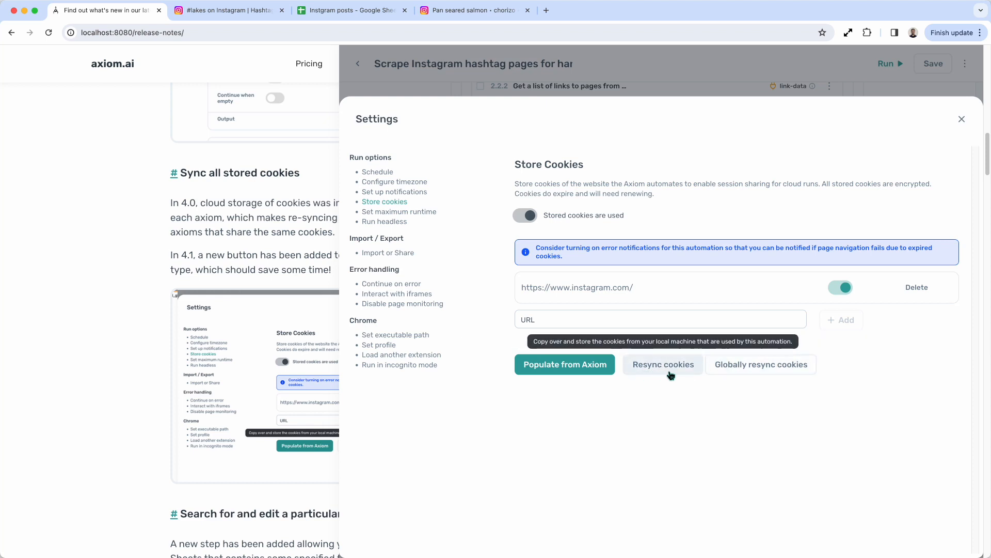
mouse_move(740, 370)
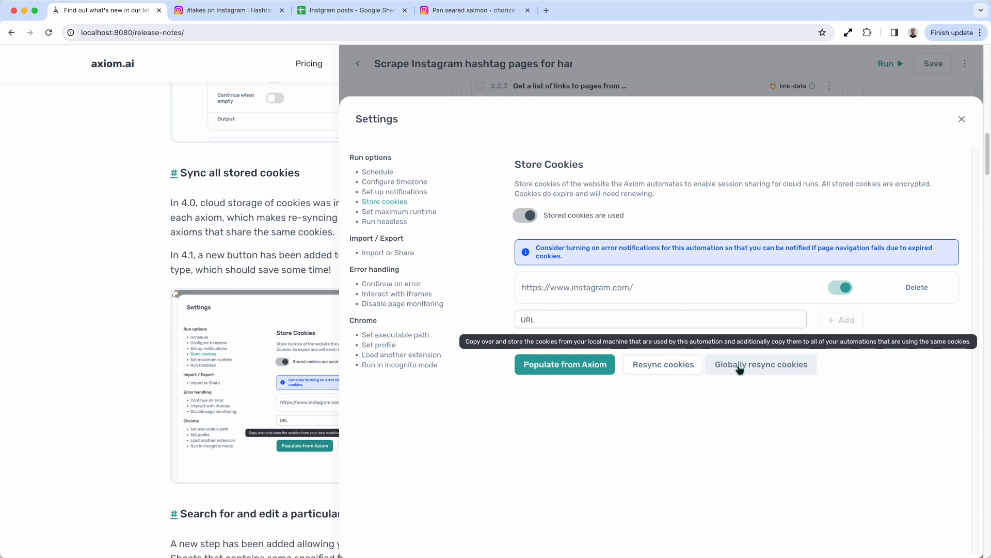
mouse_move(756, 412)
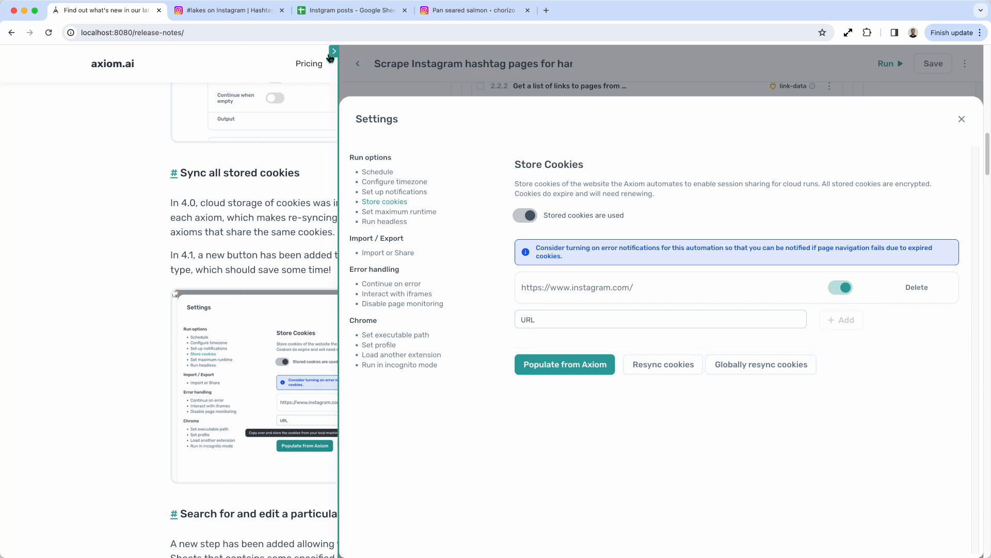
Step: Review the release note, then add 'Find row in Google Sheet' as step 3 of the scraper
left_click(961, 119)
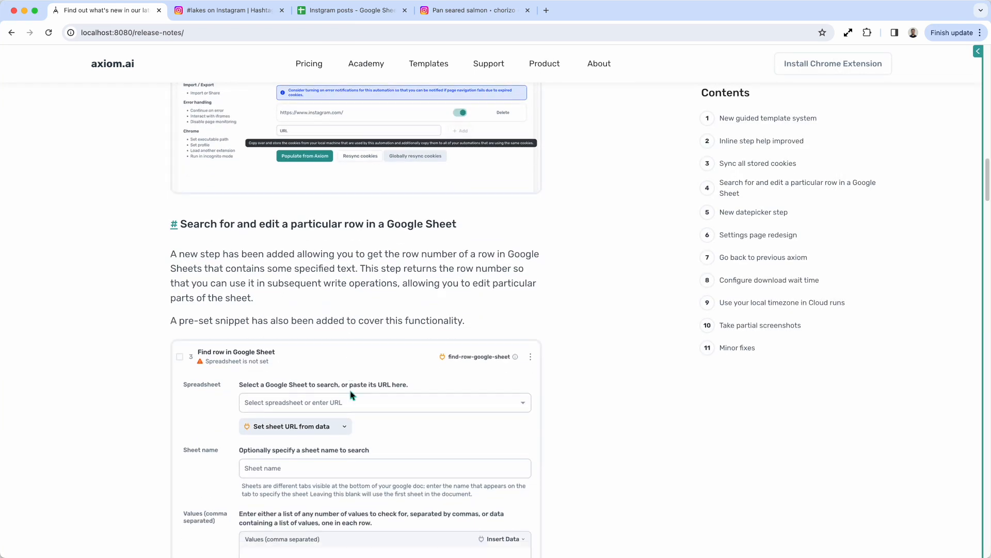
scroll("down", 3)
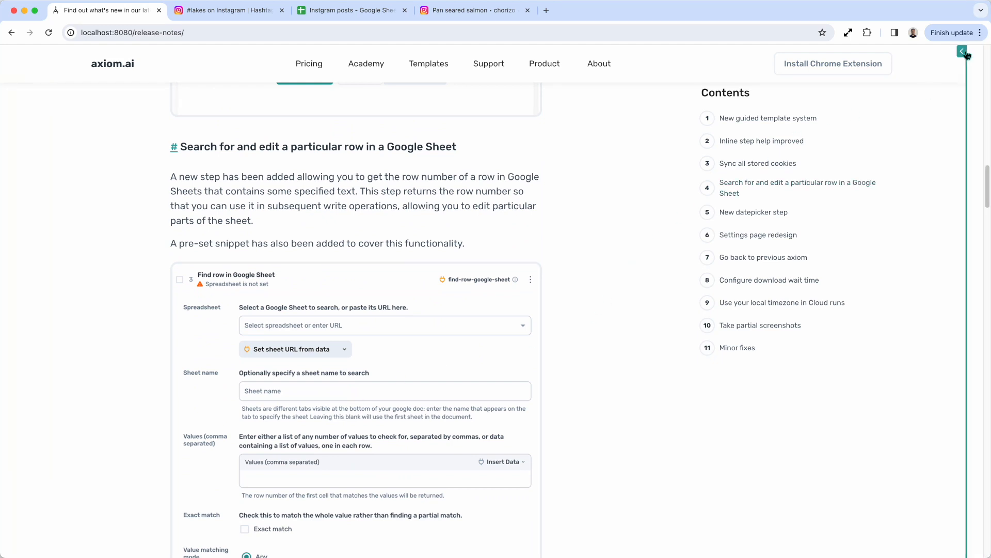
left_click(963, 51)
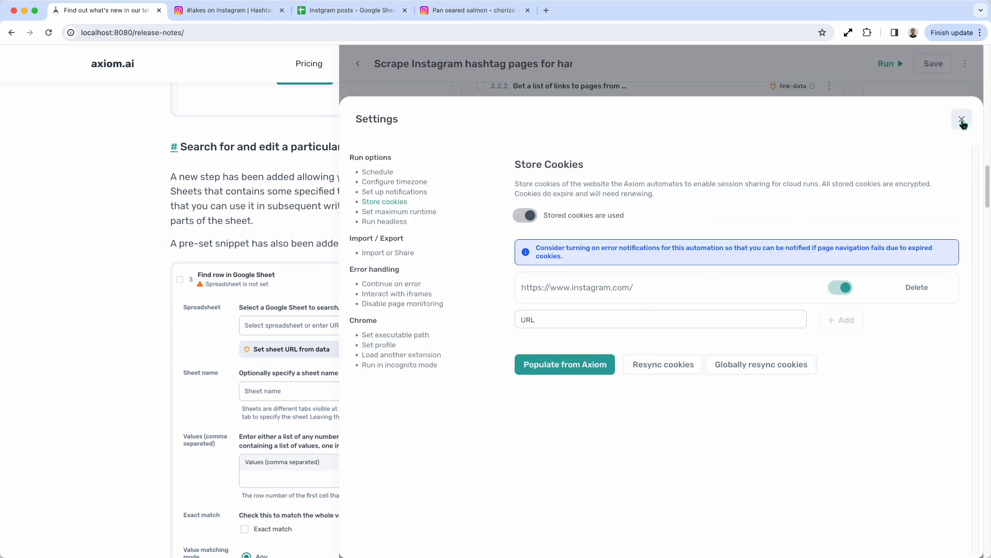
left_click(962, 120)
type("sear")
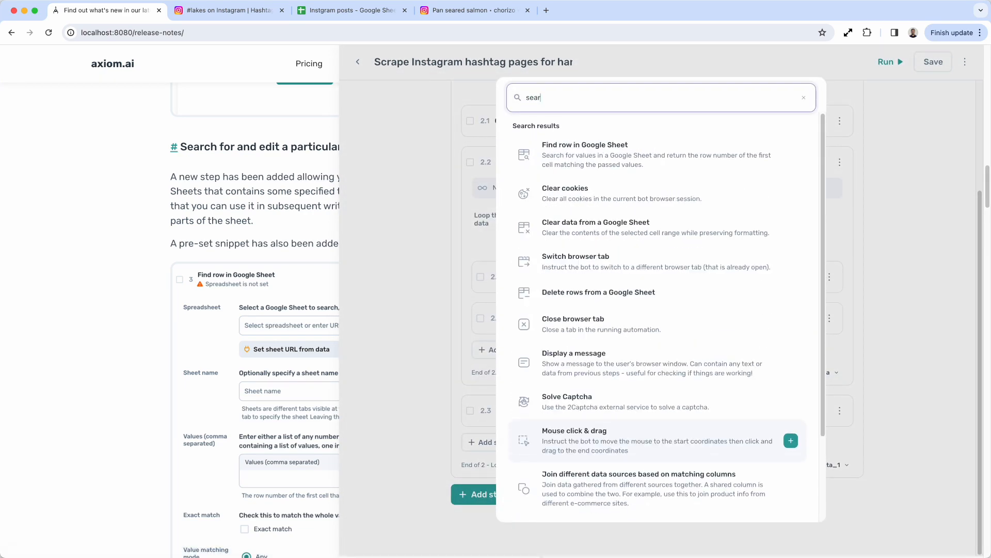
mouse_move(620, 185)
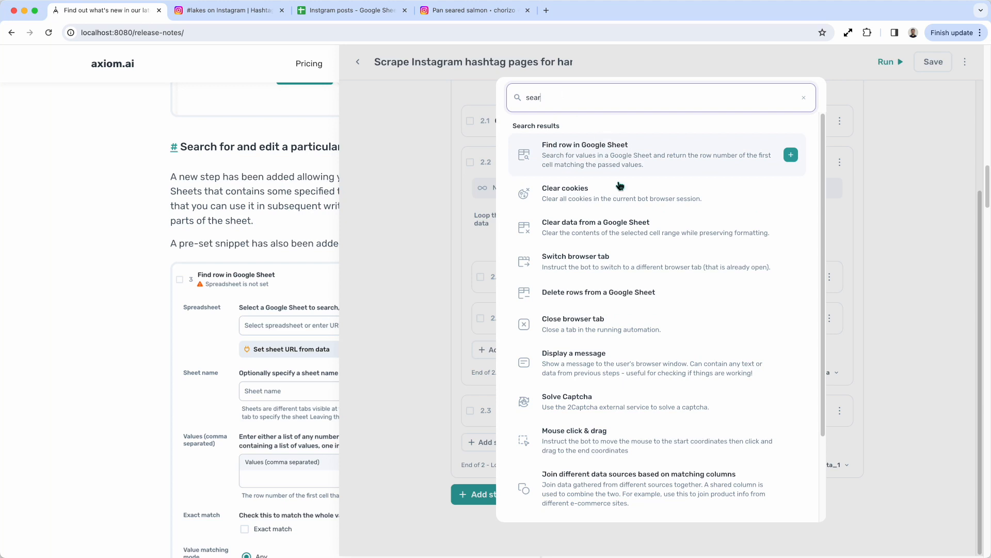
mouse_move(595, 261)
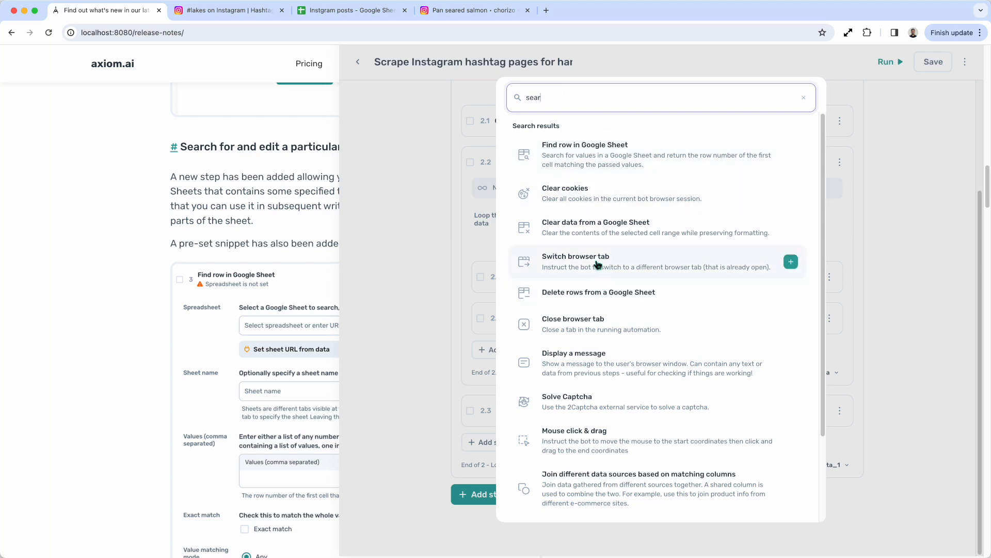
mouse_move(599, 165)
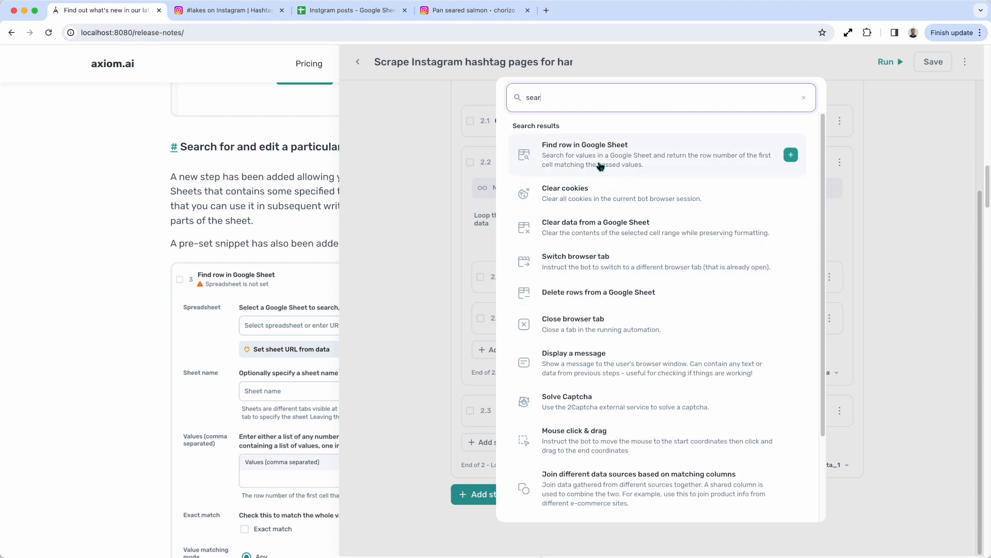
left_click(790, 155)
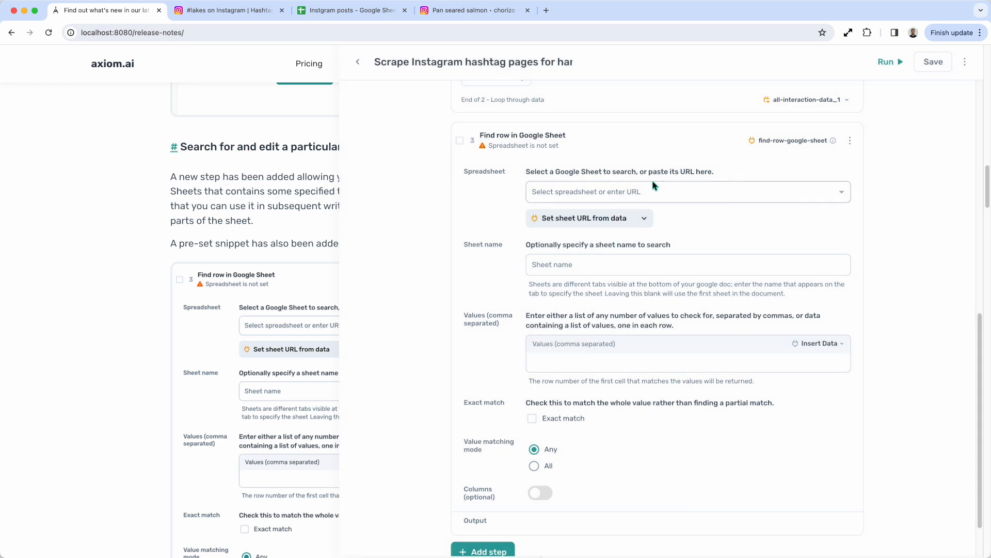
mouse_move(514, 188)
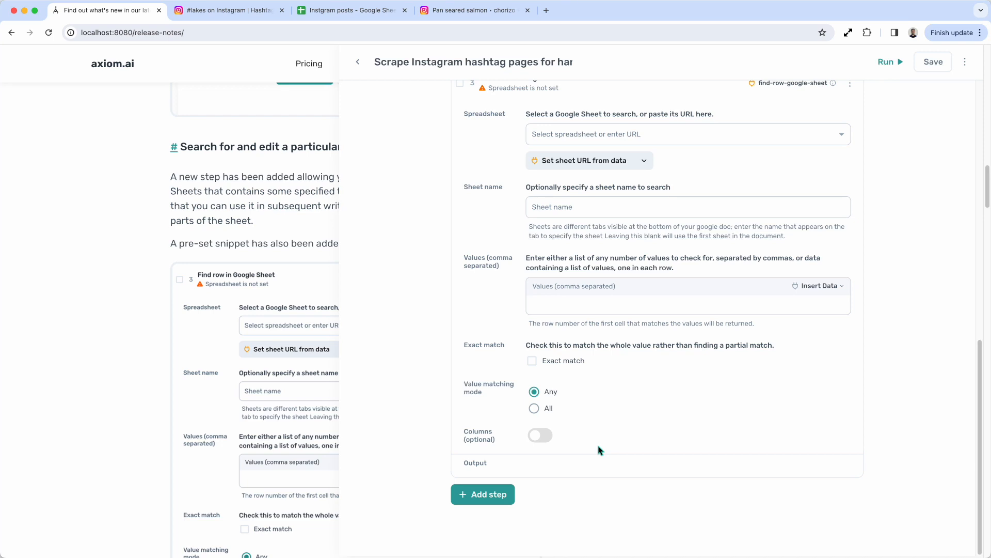
mouse_move(342, 63)
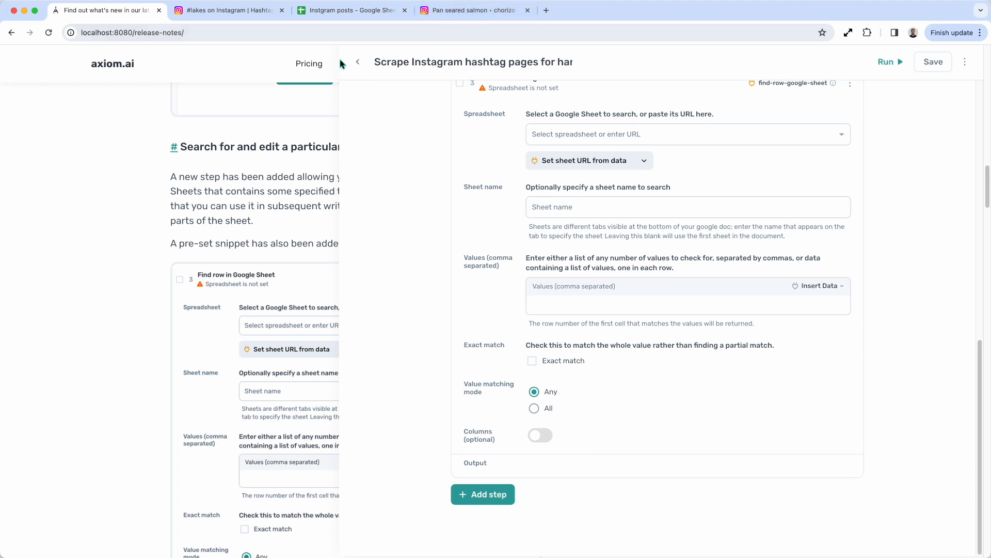
left_click(357, 61)
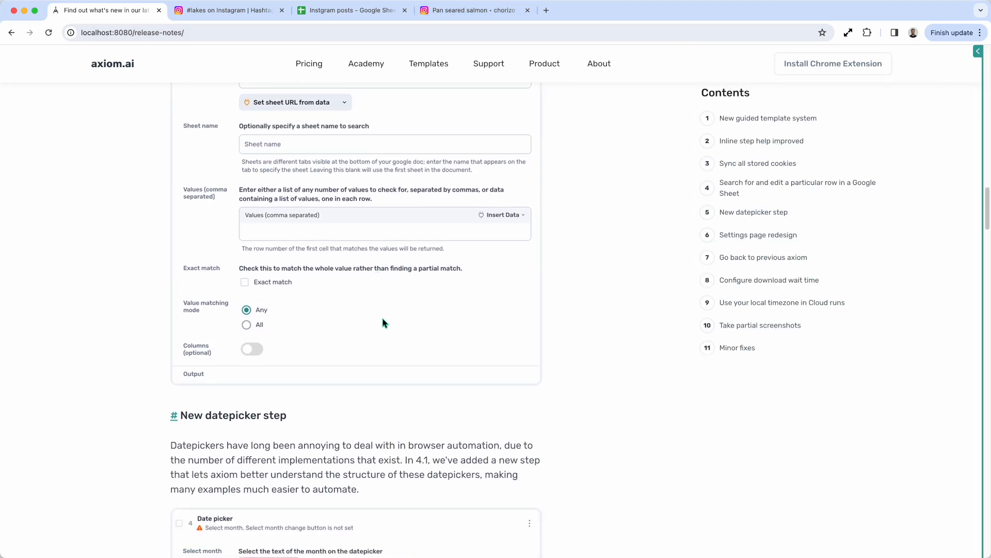
scroll("down", 3)
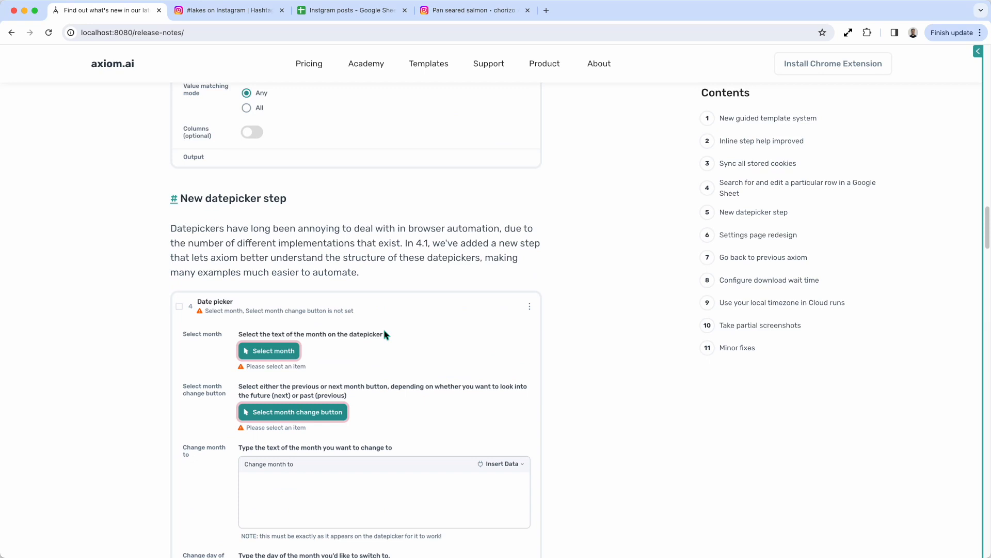
mouse_move(389, 337)
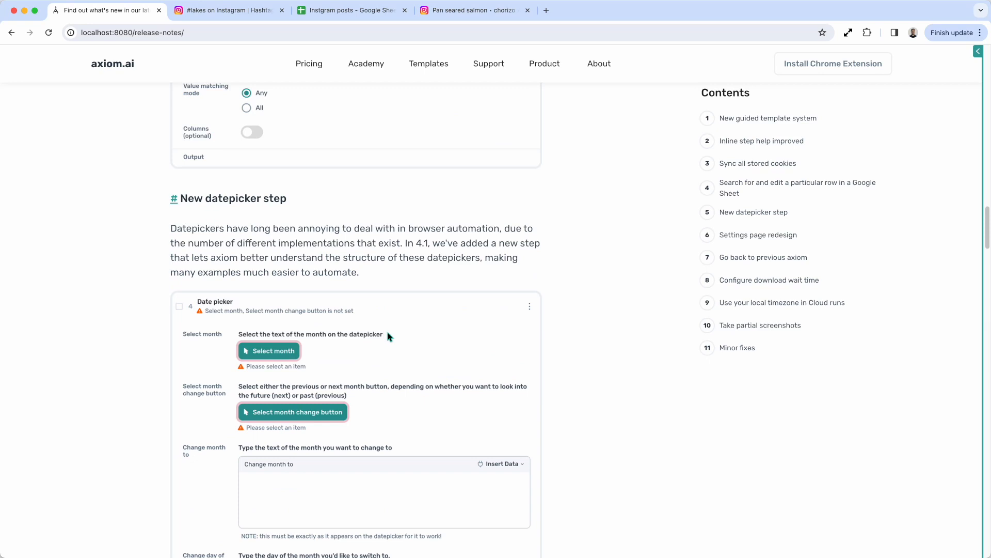
mouse_move(387, 336)
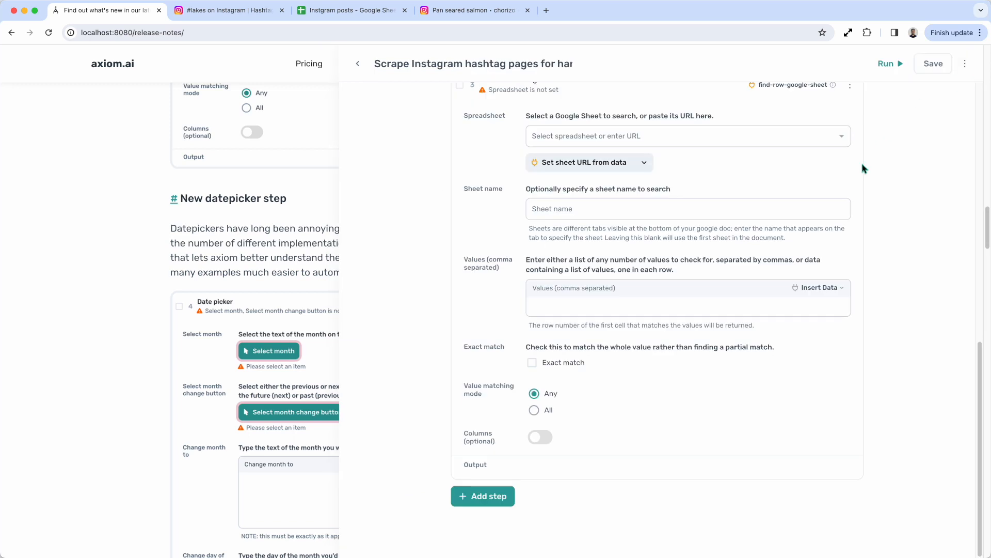
Step: Add a Date picker step as step 4, then hide the editor to read the release notes
left_click(483, 496)
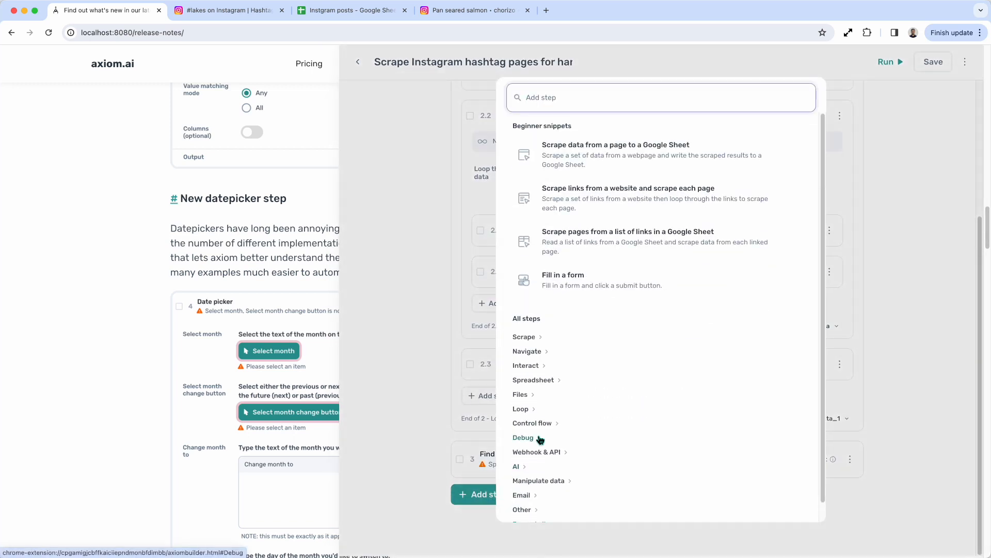
type("date")
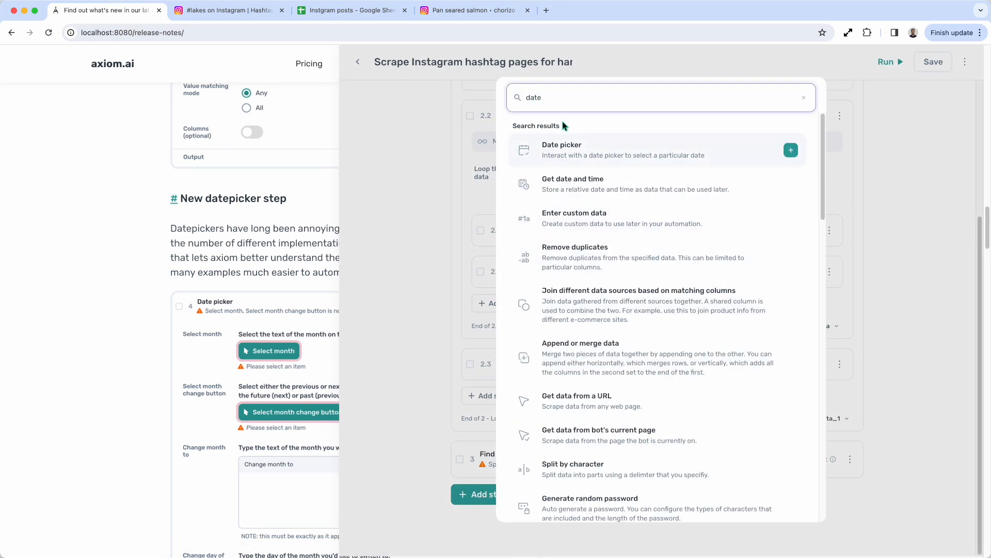
left_click(791, 150)
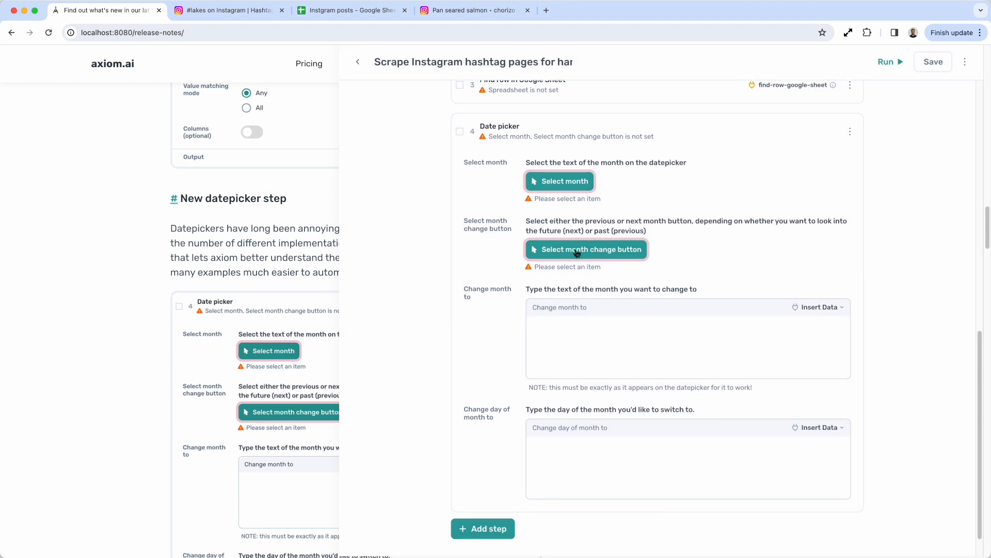
mouse_move(559, 182)
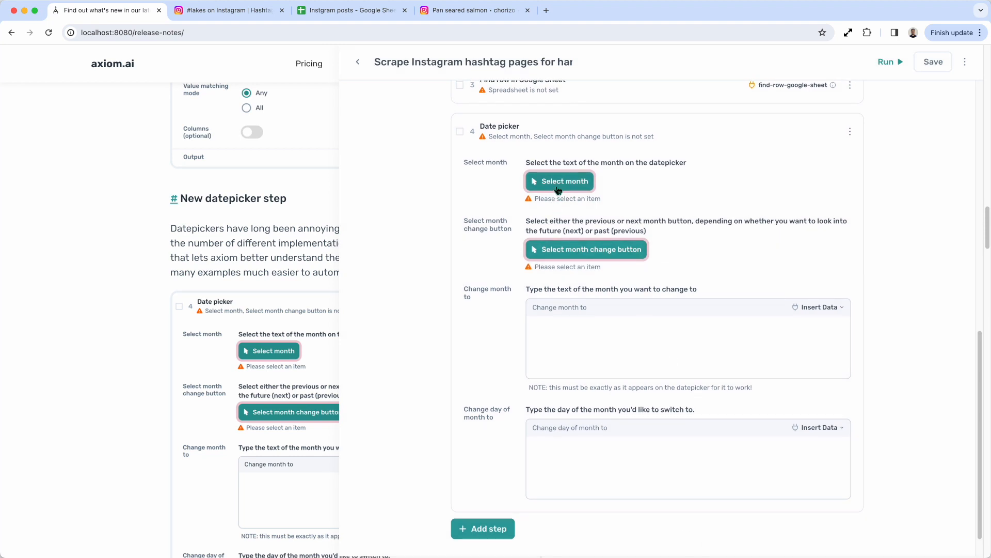
mouse_move(557, 257)
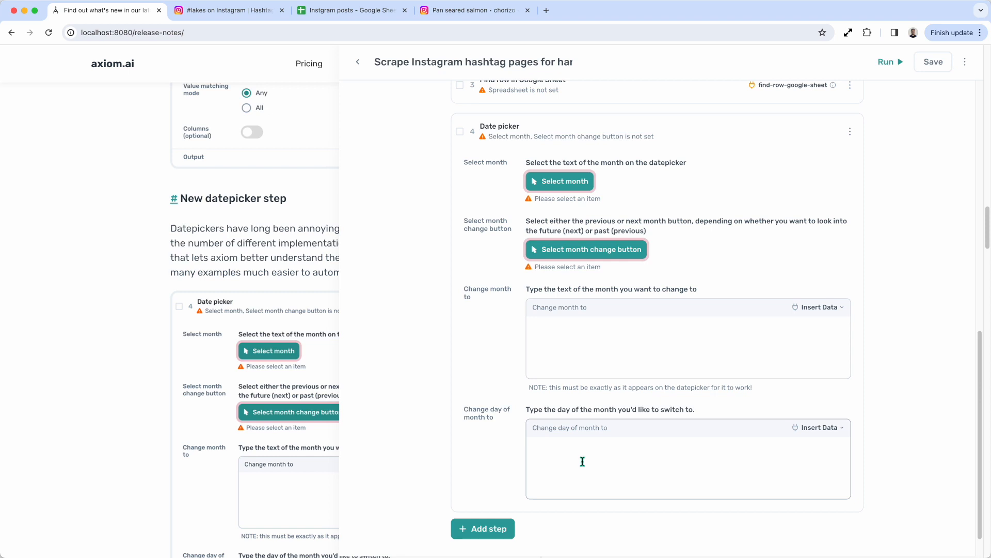
mouse_move(632, 124)
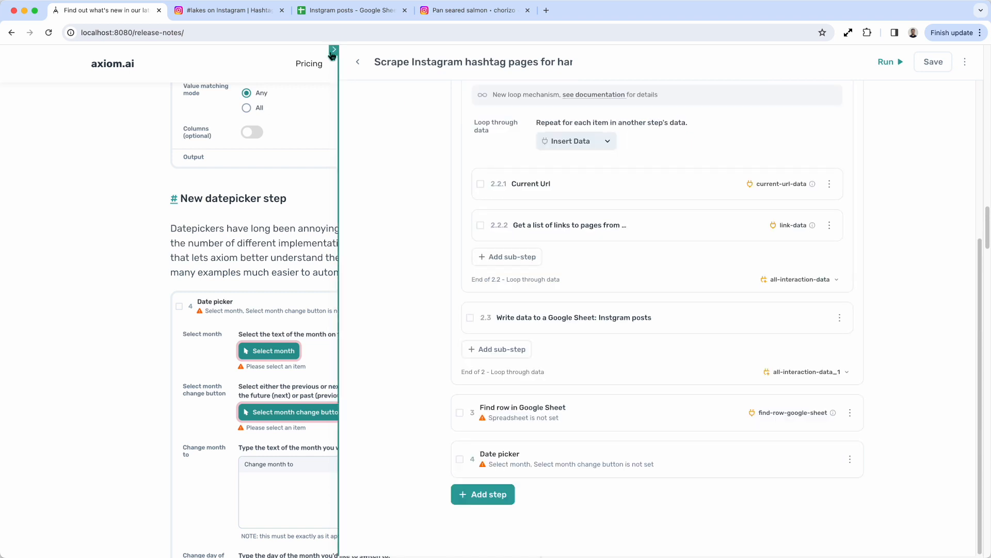
left_click(333, 50)
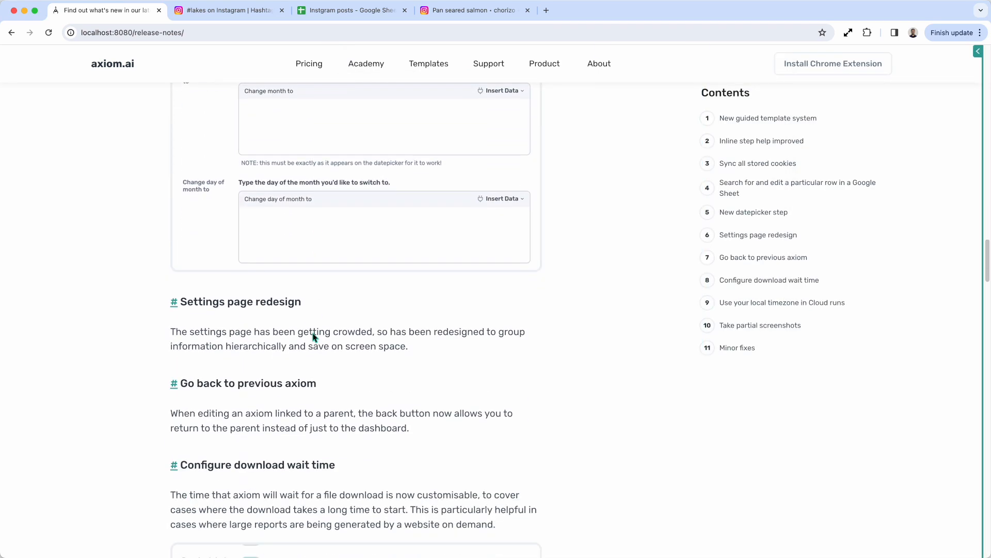
mouse_move(709, 325)
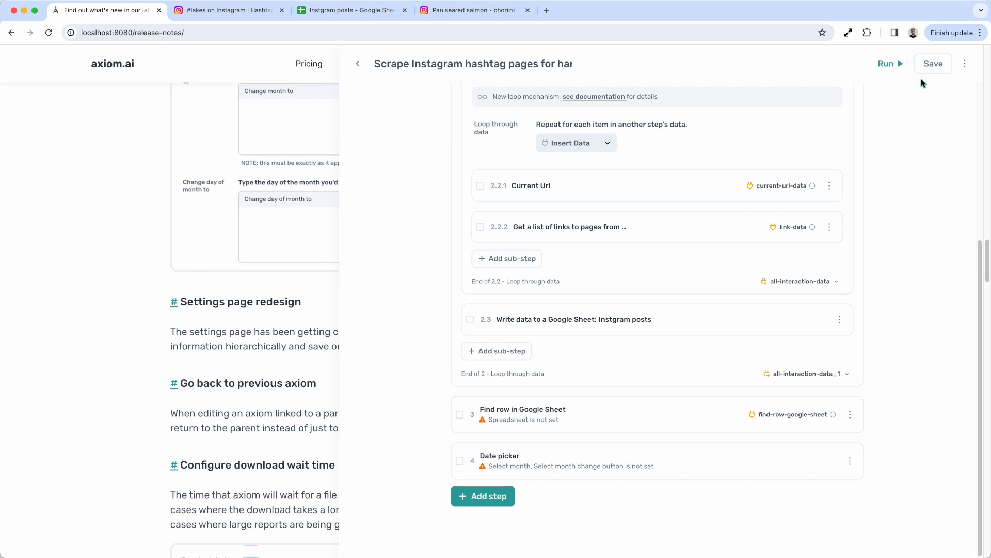
left_click(965, 63)
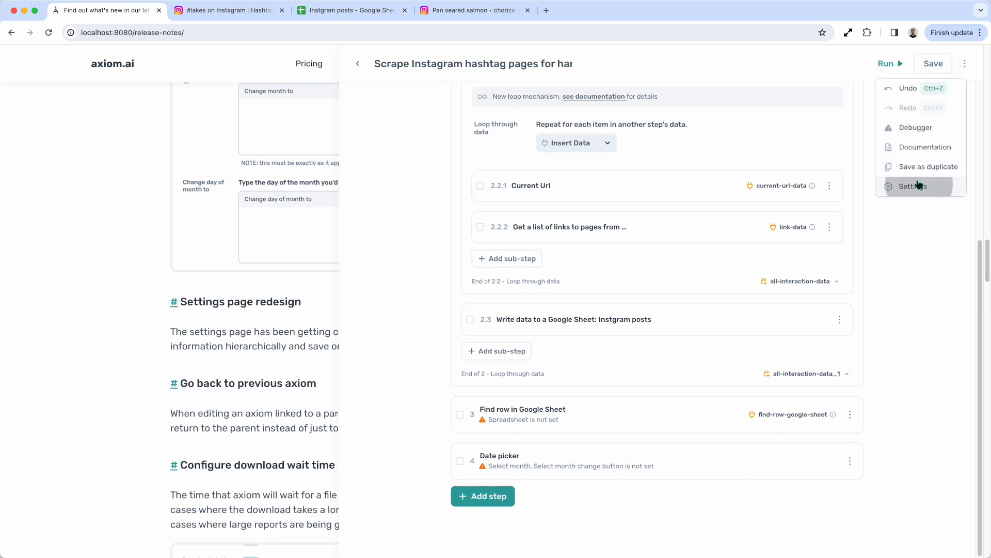
left_click(912, 186)
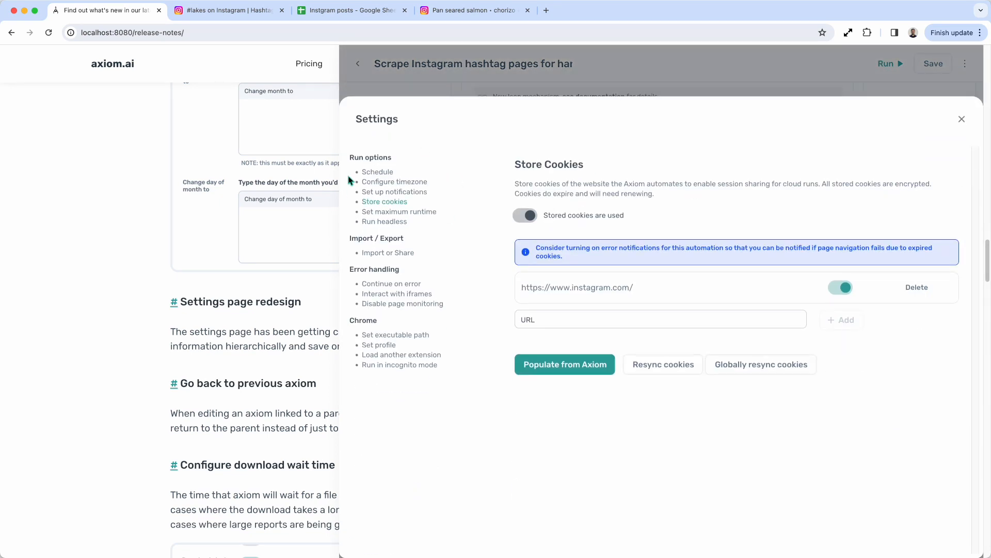
mouse_move(411, 337)
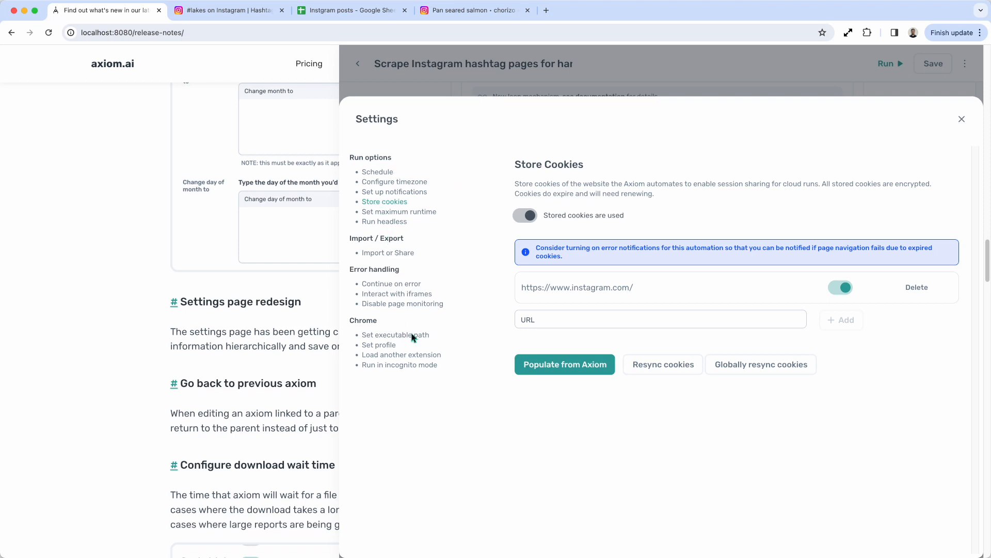
mouse_move(933, 118)
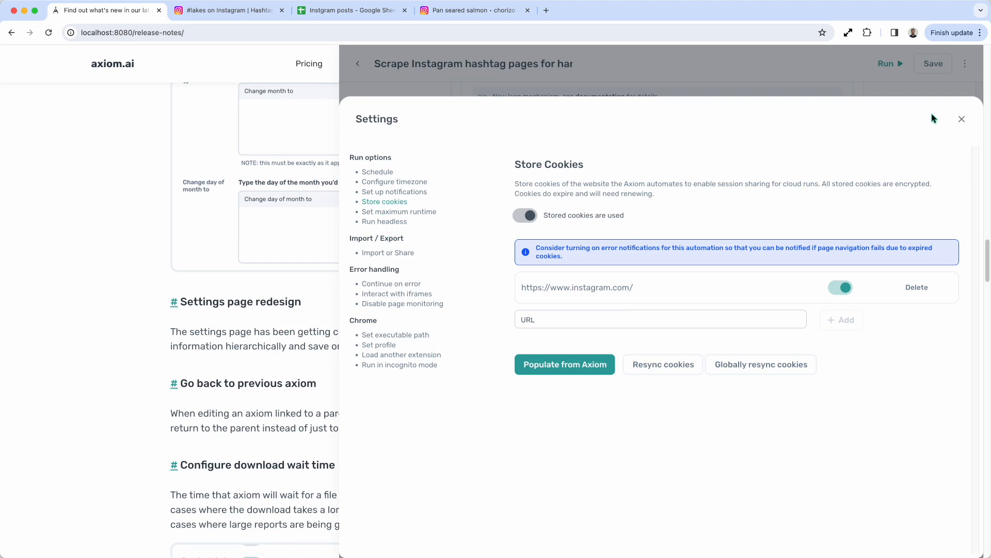
left_click(962, 119)
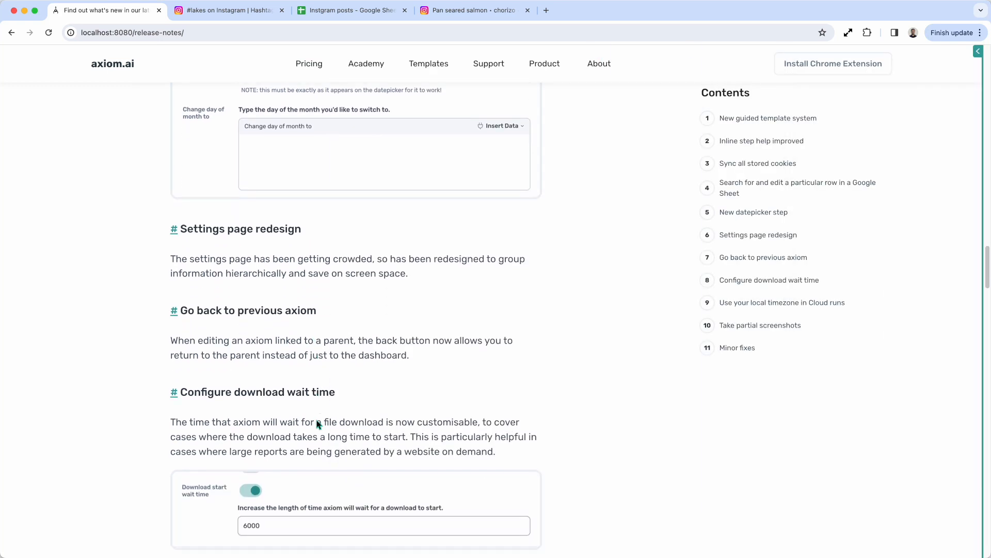
mouse_move(319, 422)
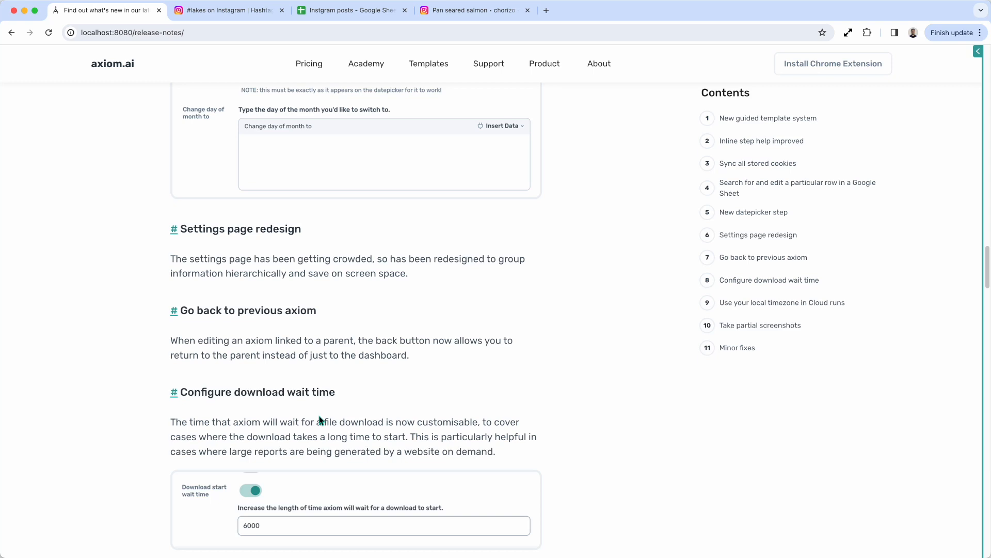
Step: Scroll the release notes down to the 'Take partial screenshots' section
scroll("down", 3)
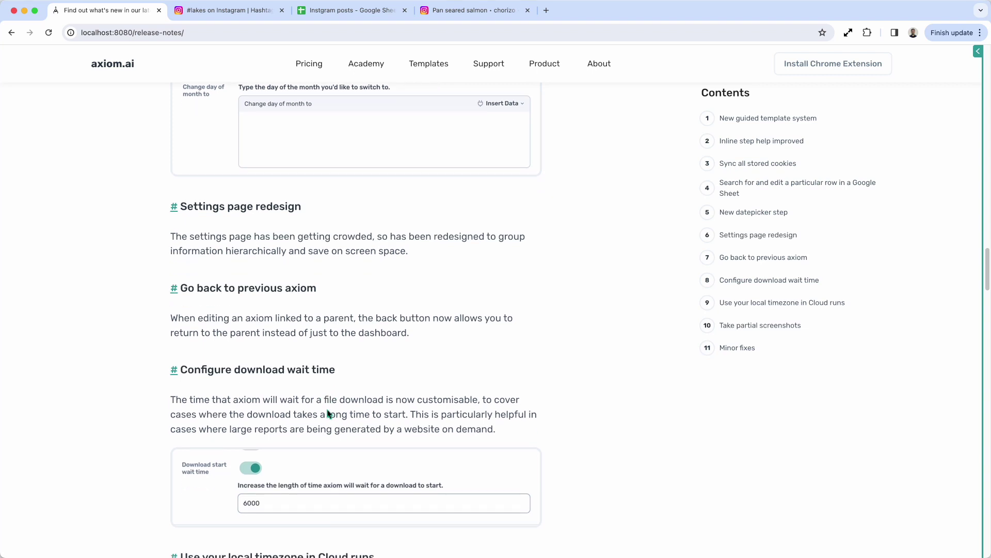
scroll("down", 3)
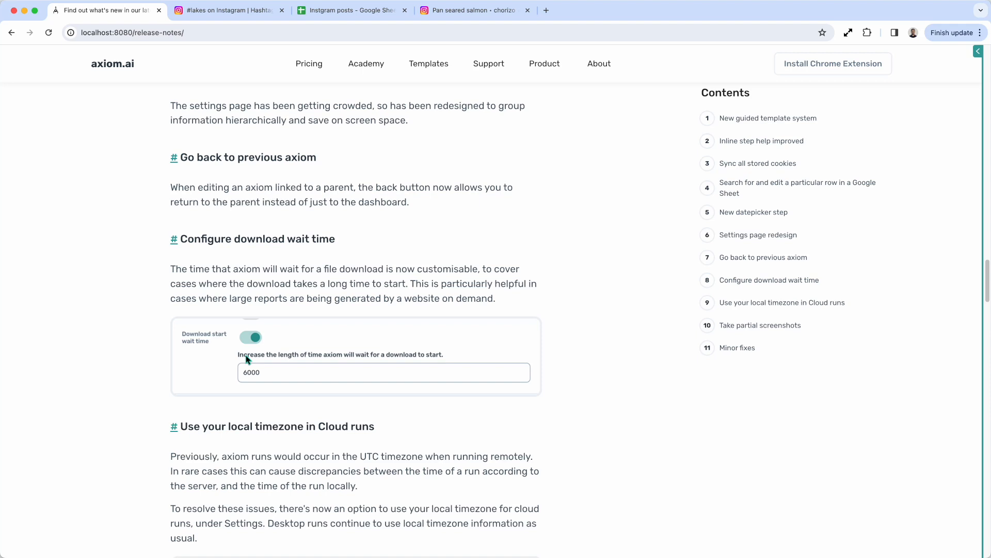
scroll("down", 3)
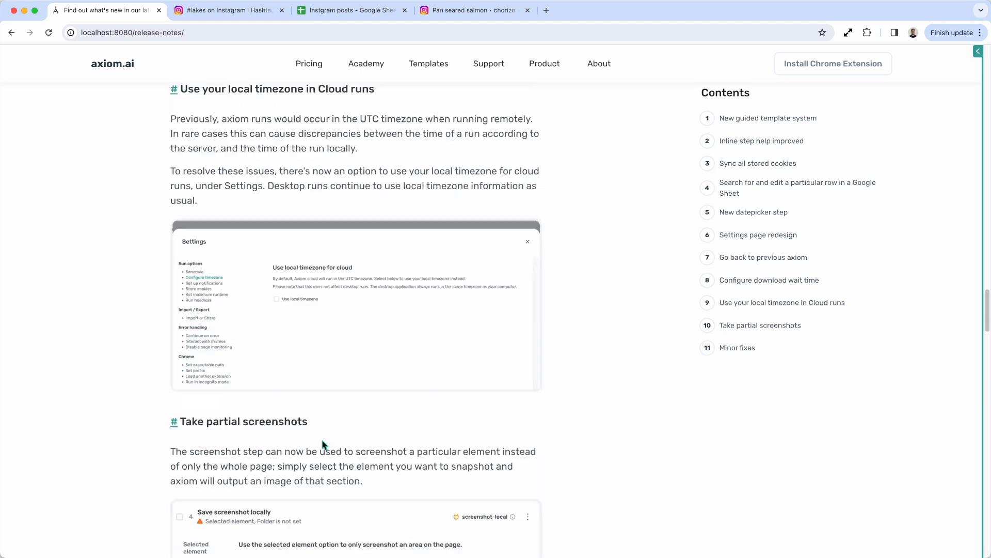
scroll("up", 3)
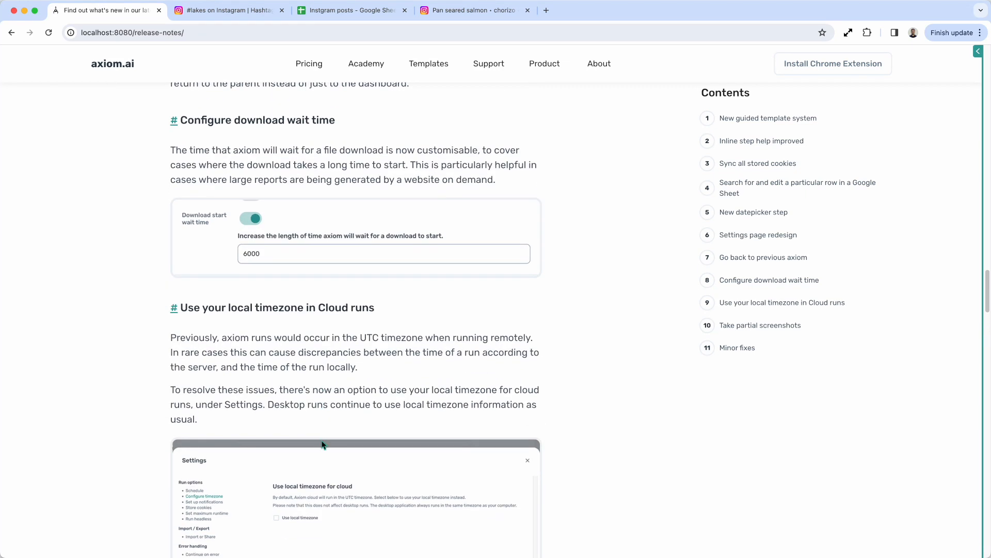
scroll("down", 3)
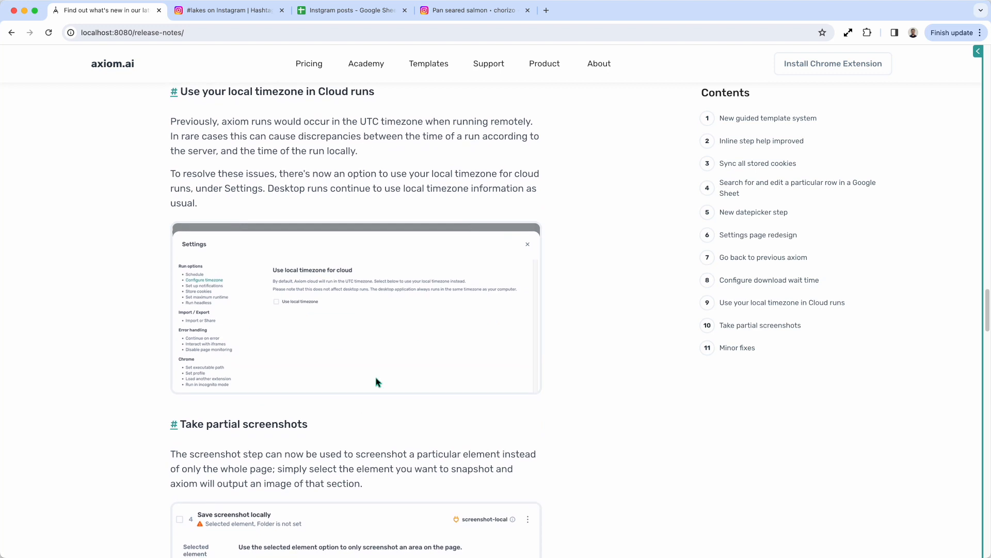
mouse_move(211, 299)
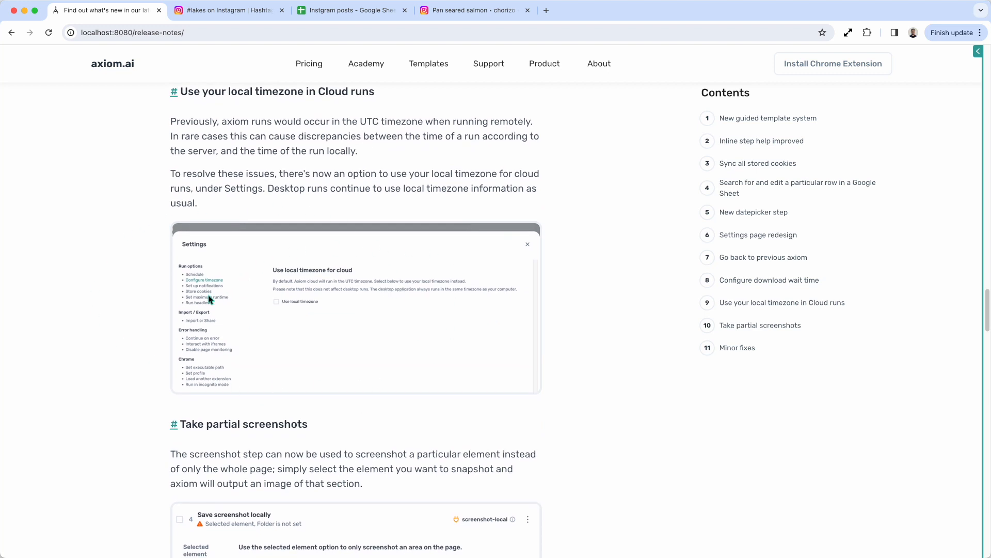
scroll("down", 3)
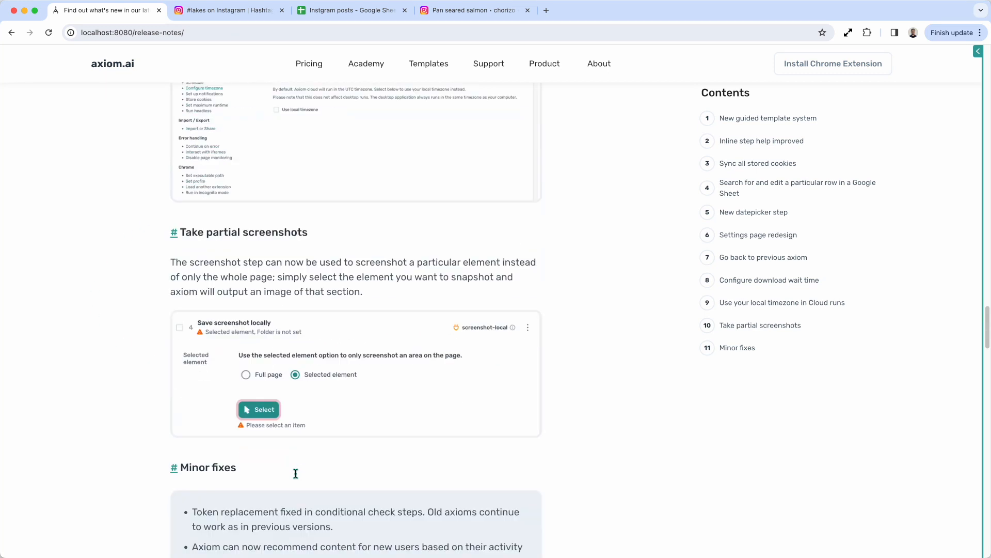
scroll("down", 3)
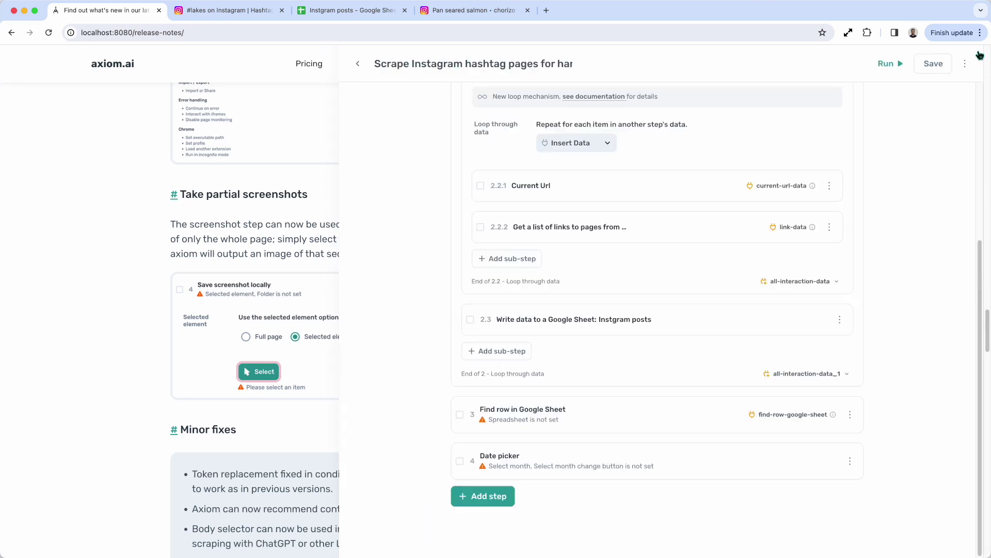
Step: Add a 'Save screenshot locally' step set to Selected element, capturing the screenshot example card
left_click(482, 495)
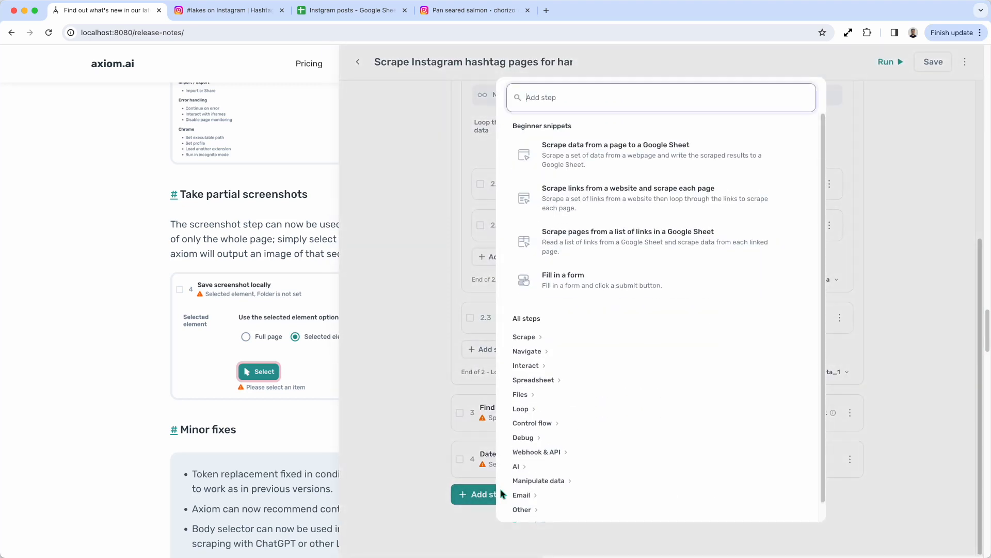
type("select")
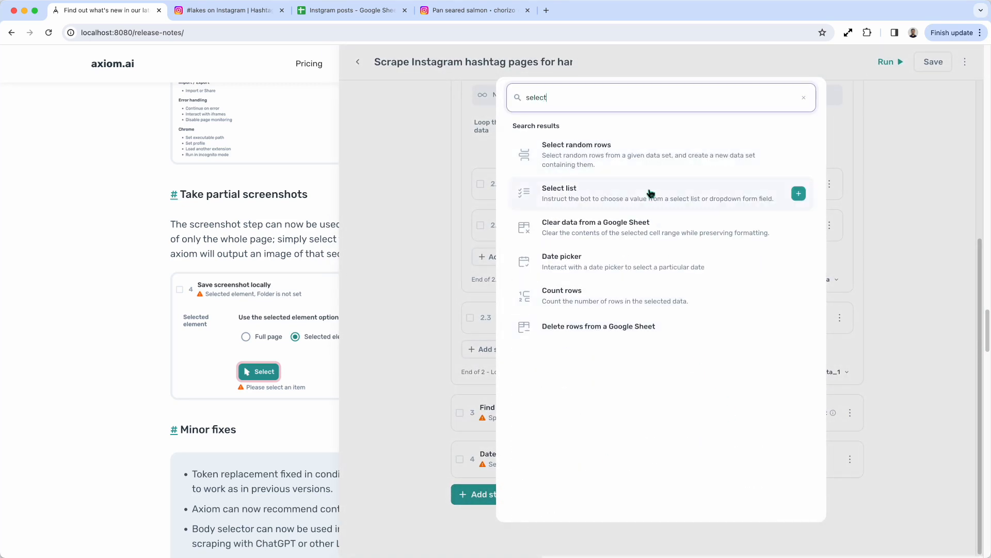
type("scr")
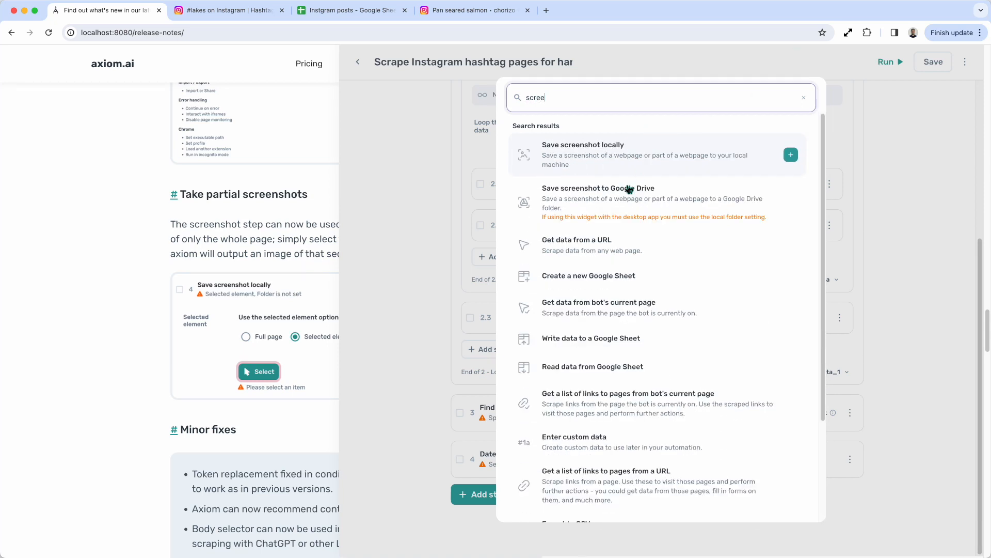
left_click(791, 154)
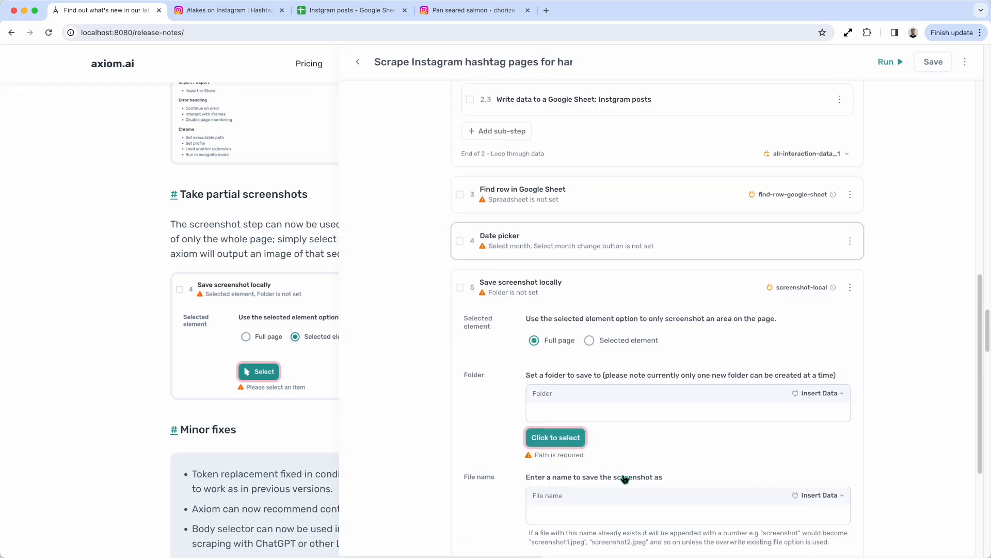
scroll("down", 3)
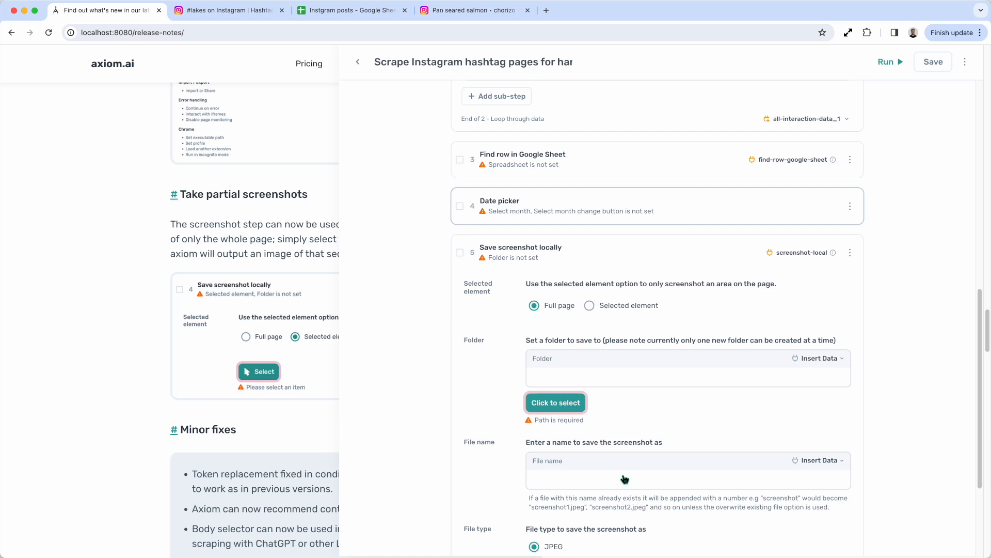
left_click(588, 305)
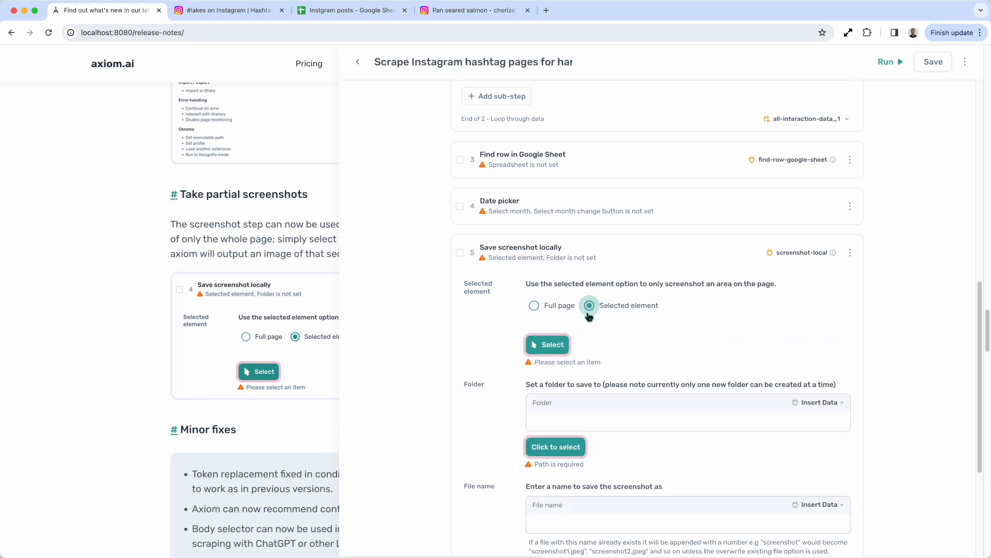
mouse_move(575, 347)
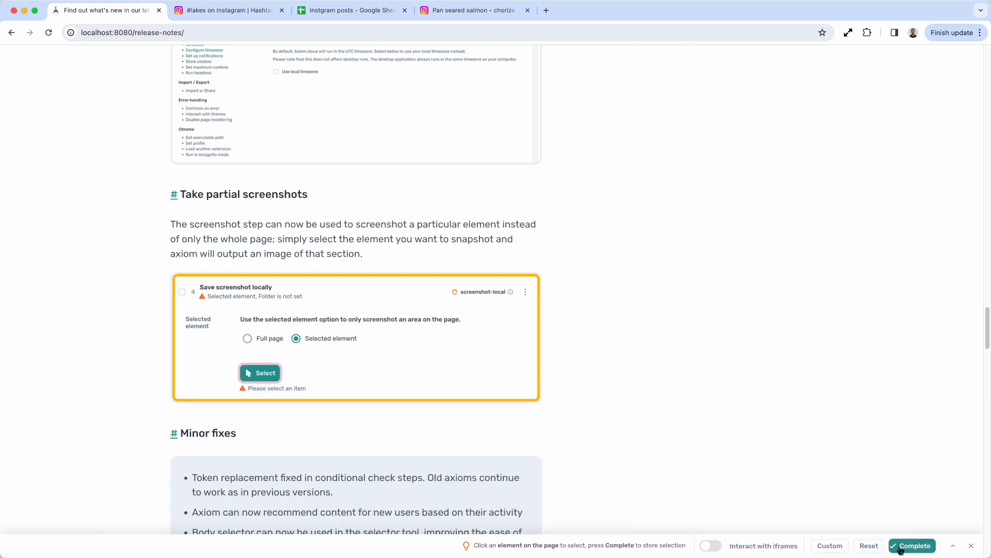
left_click(911, 546)
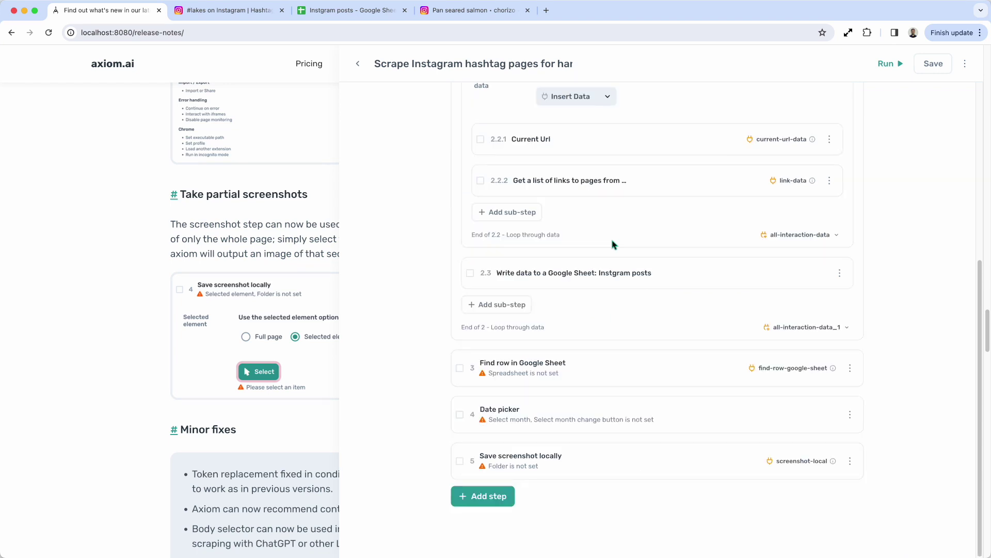
Step: Hide the axiom editor and scroll the release notes down to the Minor fixes section
left_click(357, 63)
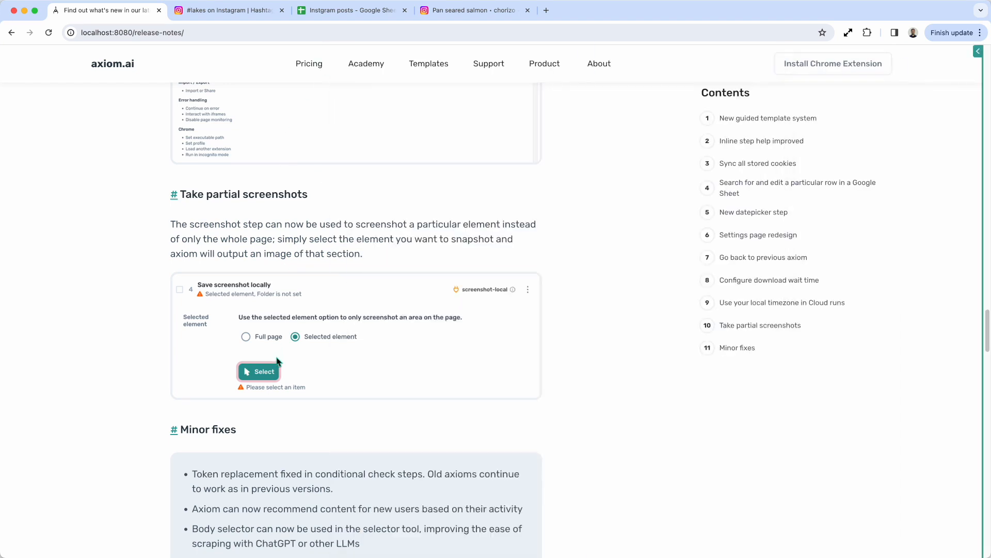
scroll("down", 3)
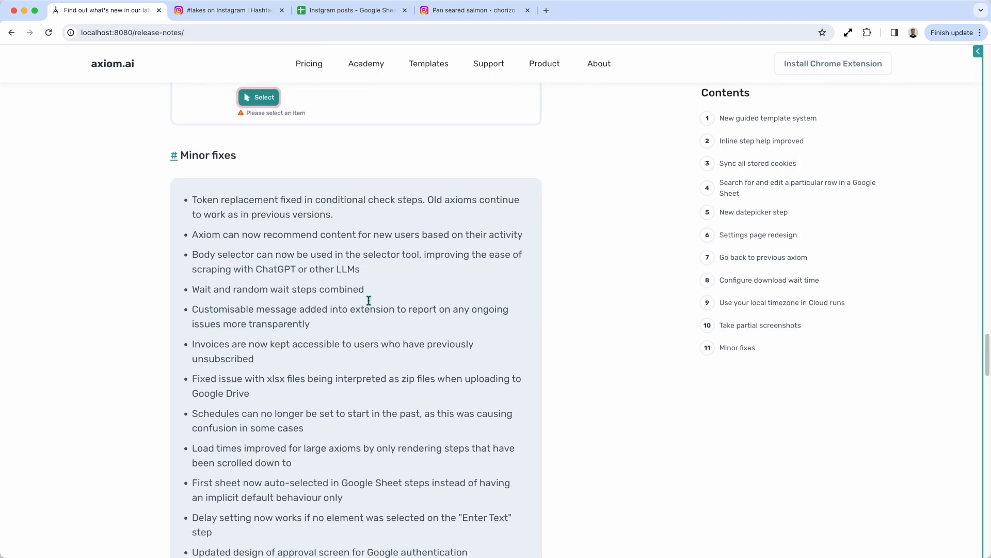
scroll("down", 3)
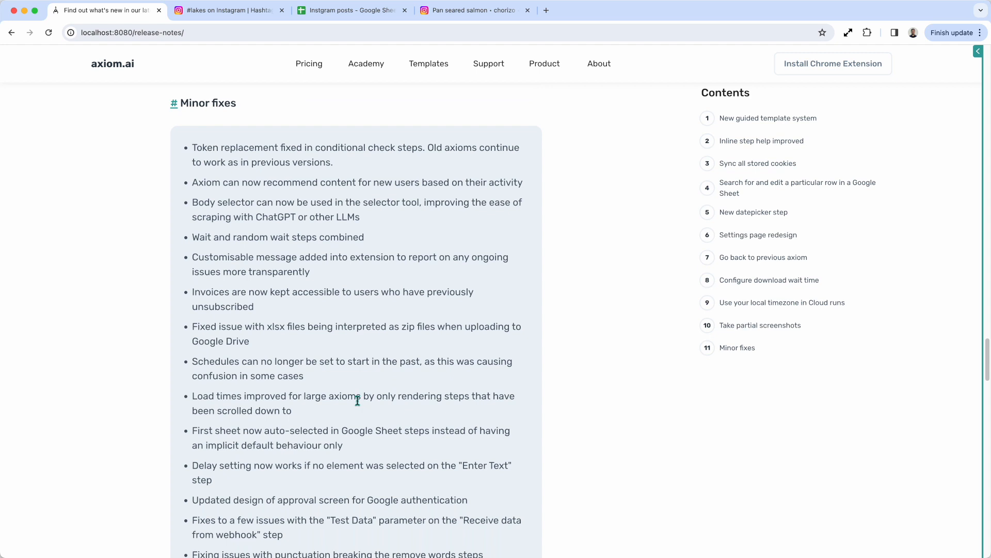